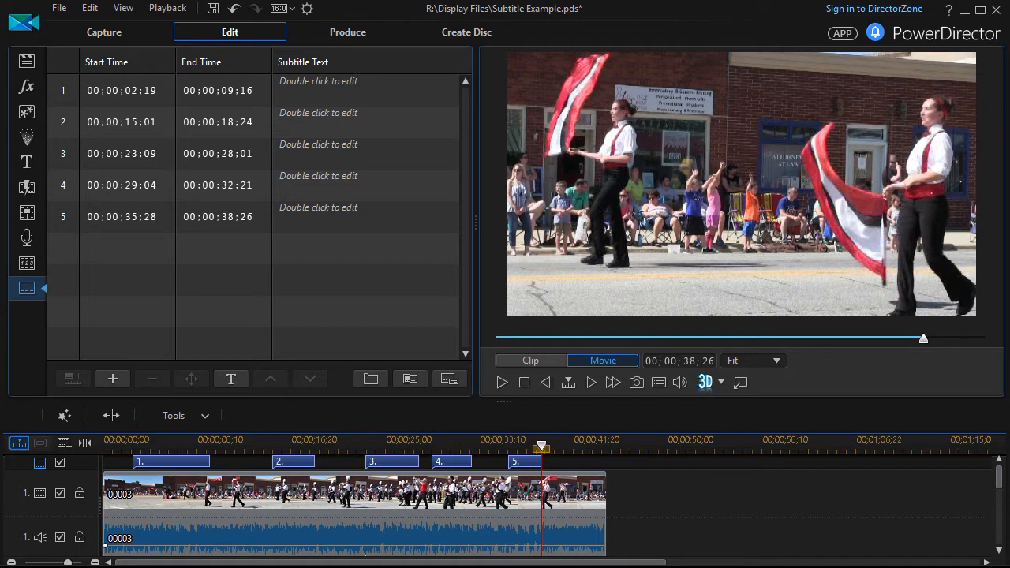
mouse_move(340, 308)
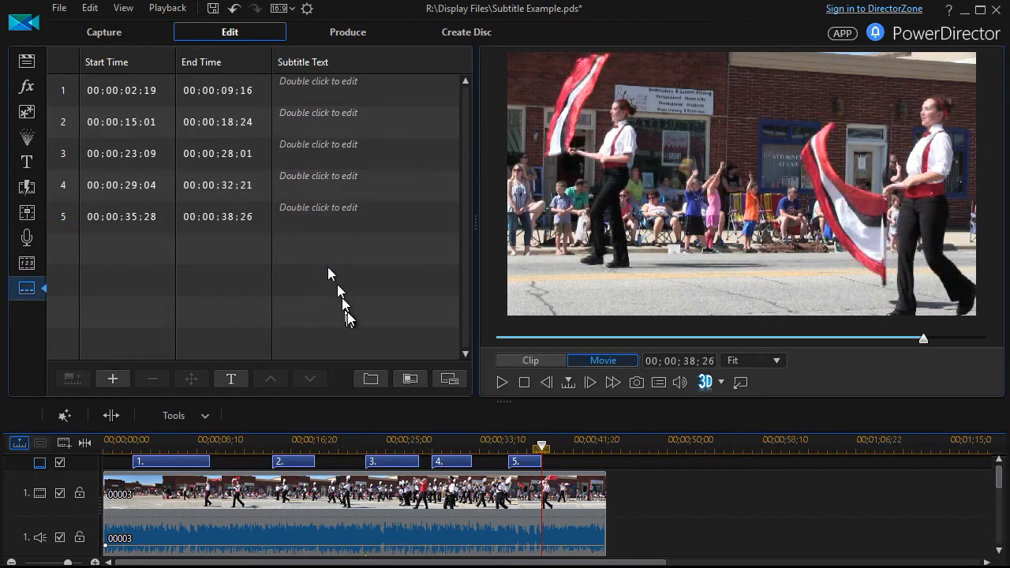
Import the 'subtitle text' file from the Parade folder, raising the replace-subtitles warning
click(410, 379)
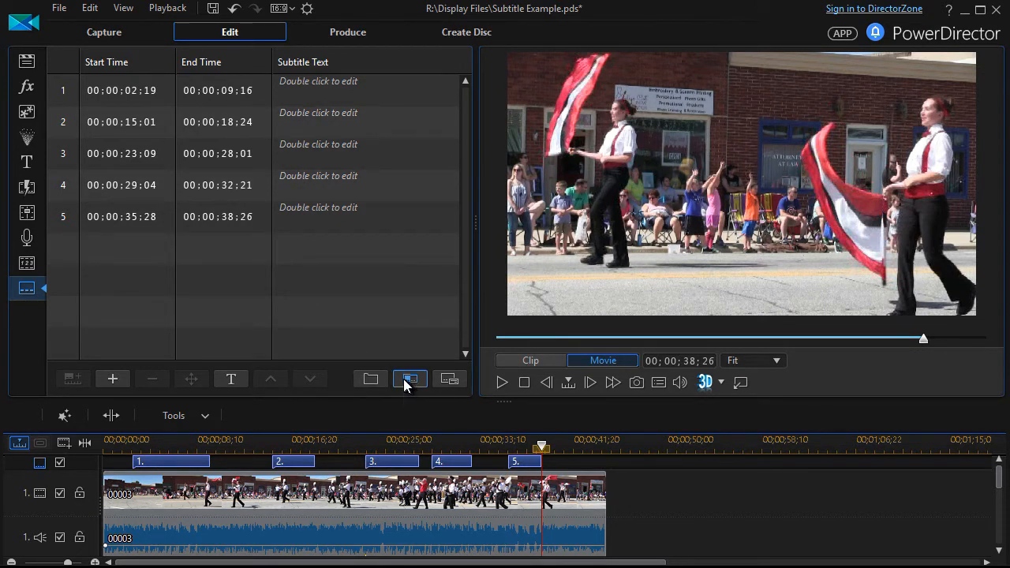
mouse_move(410, 379)
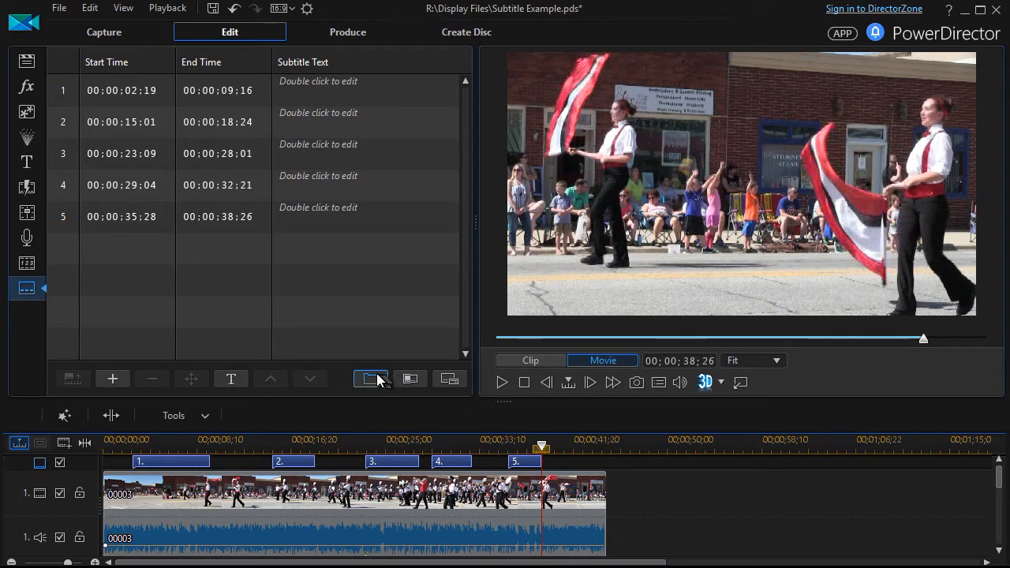
mouse_move(369, 379)
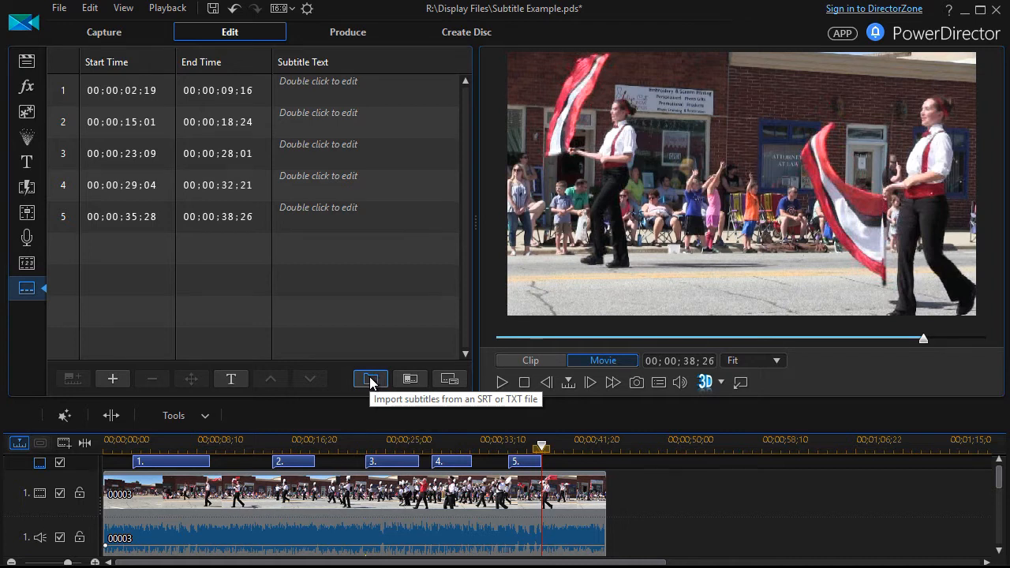
click(369, 382)
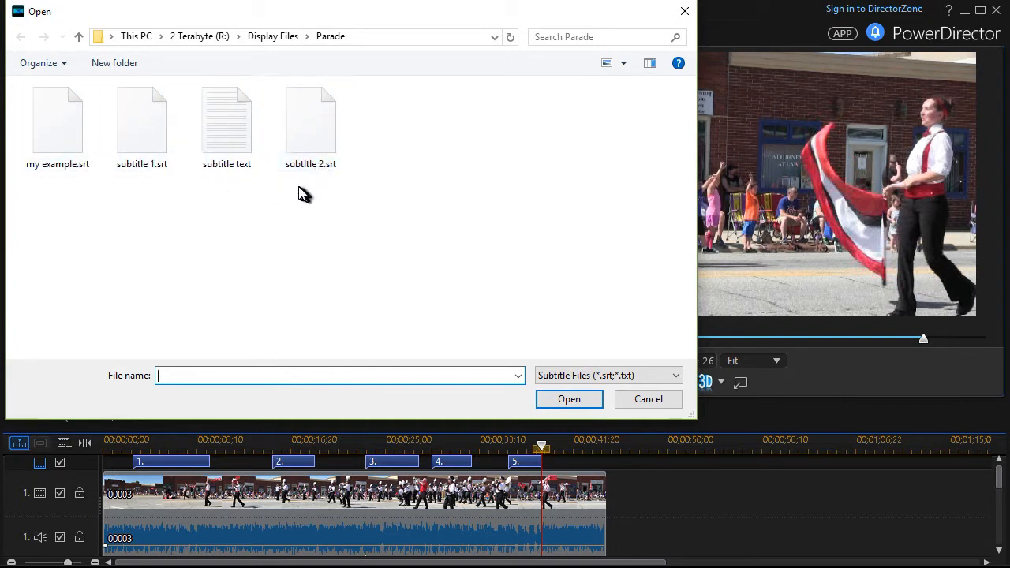
click(309, 123)
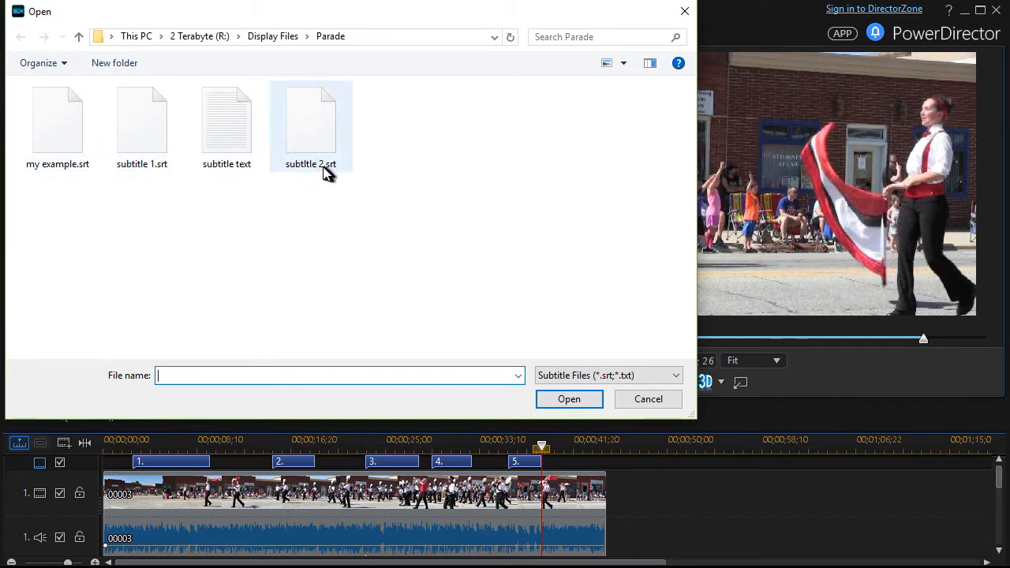
mouse_move(325, 174)
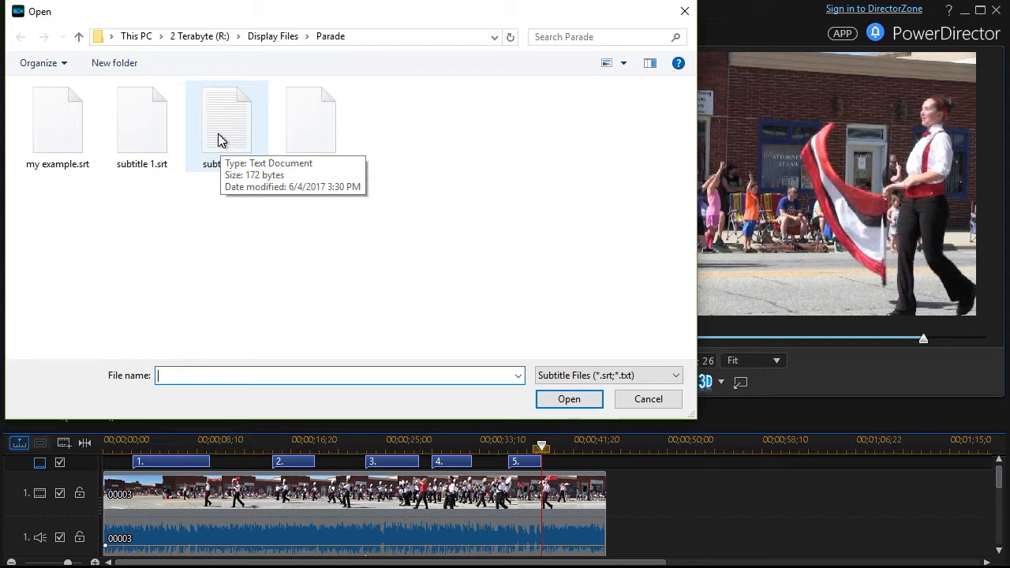
click(228, 118)
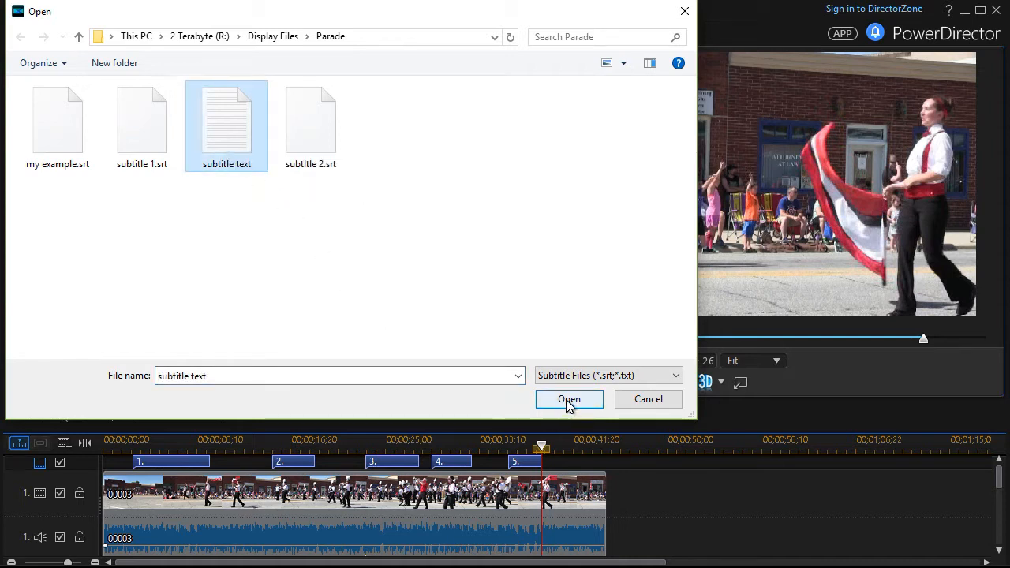
click(568, 397)
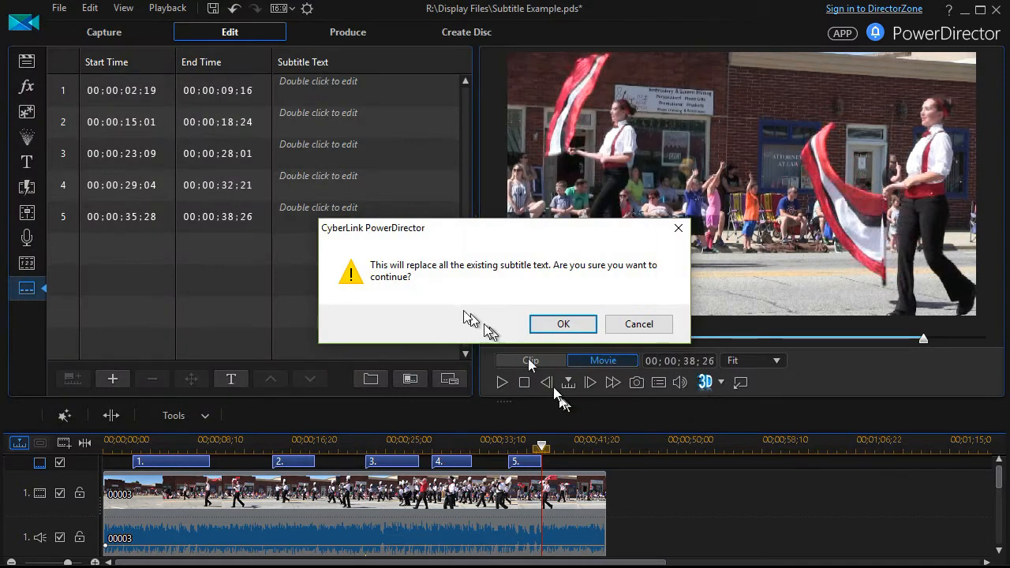
mouse_move(508, 284)
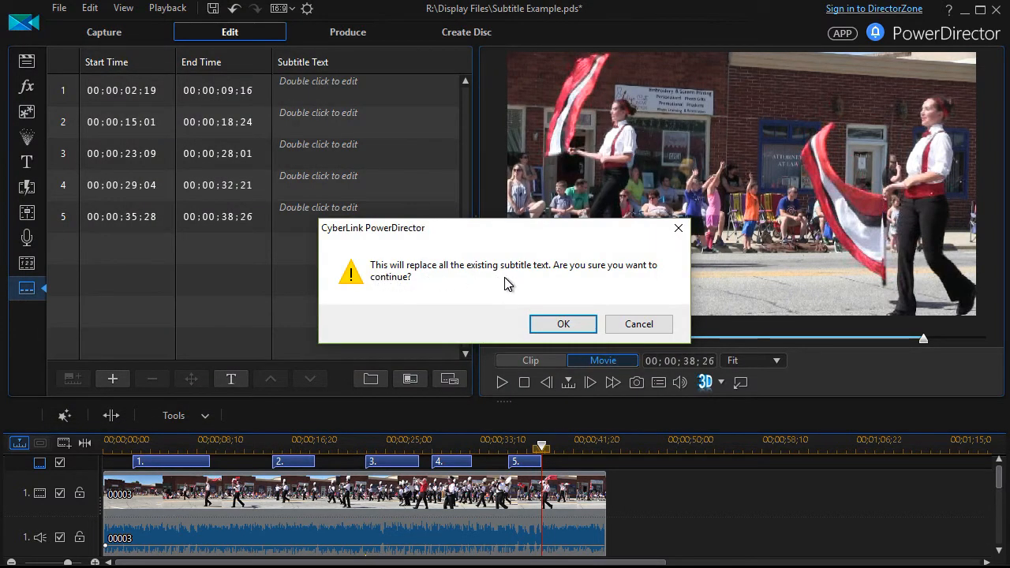
mouse_move(539, 303)
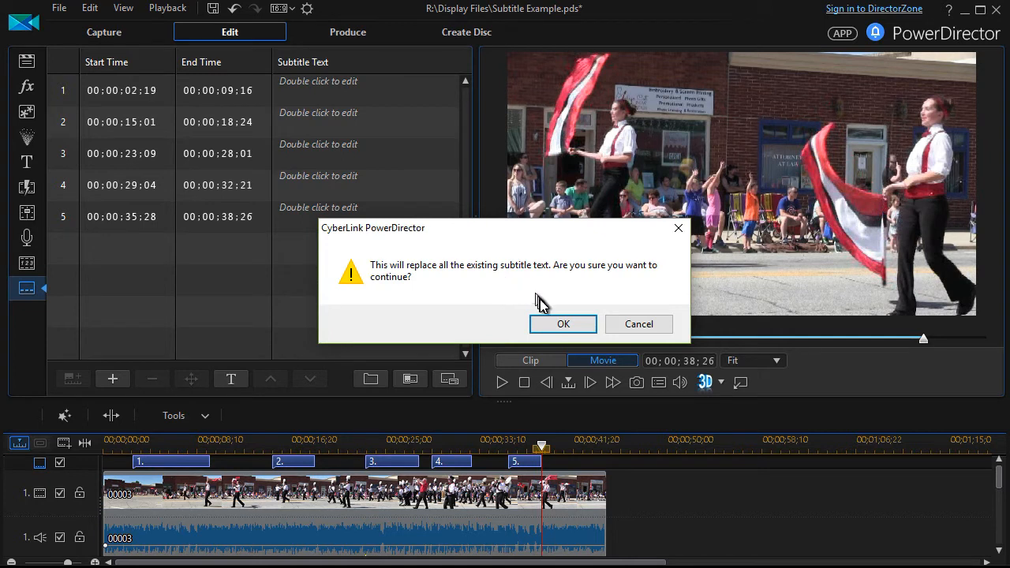
Accept the warning so the imported lines fill all five subtitle entries
click(563, 323)
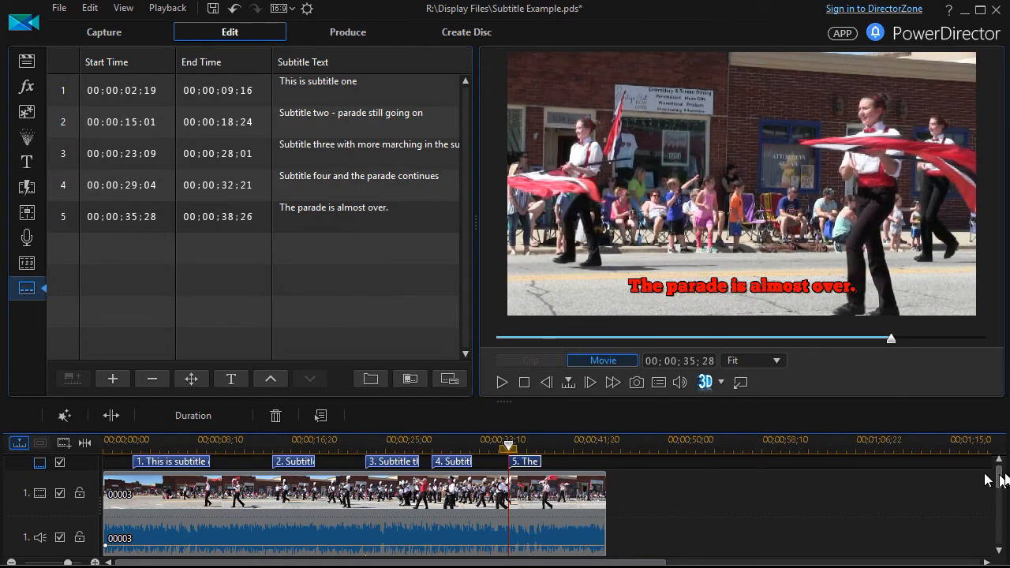
mouse_move(268, 126)
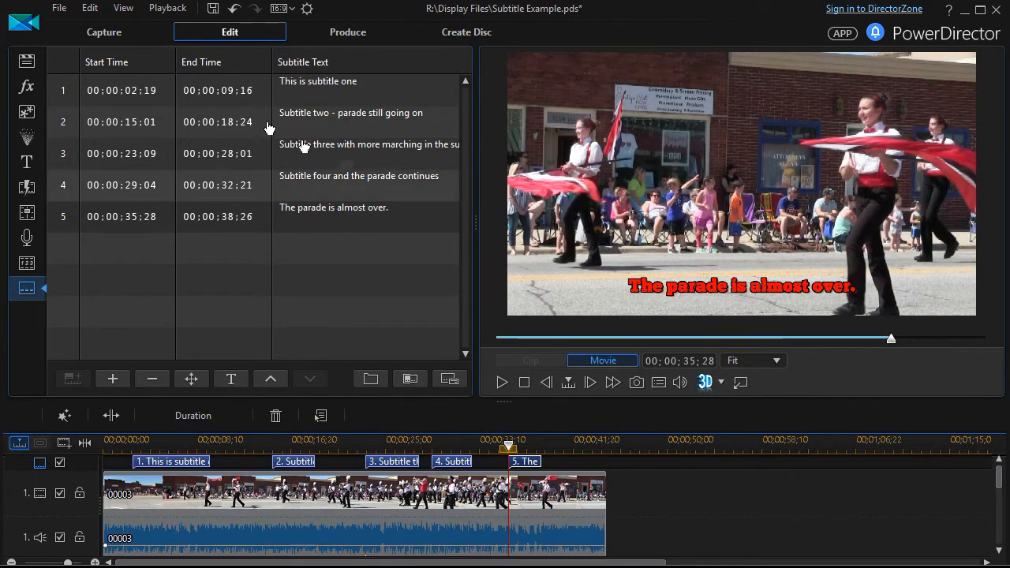
Return to the Media Room to place notepad.PNG on the timeline after the parade clip
click(25, 60)
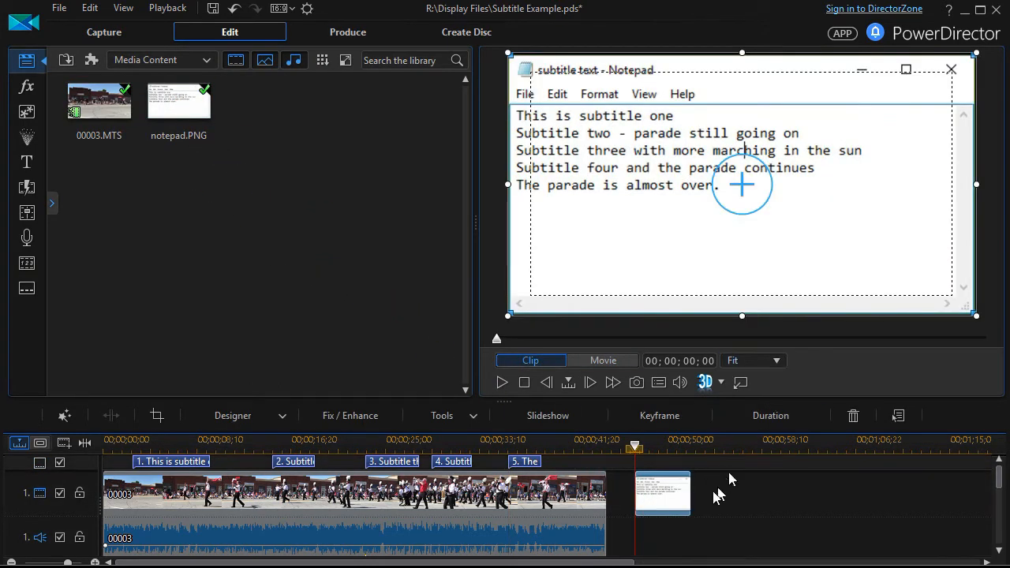
mouse_move(833, 88)
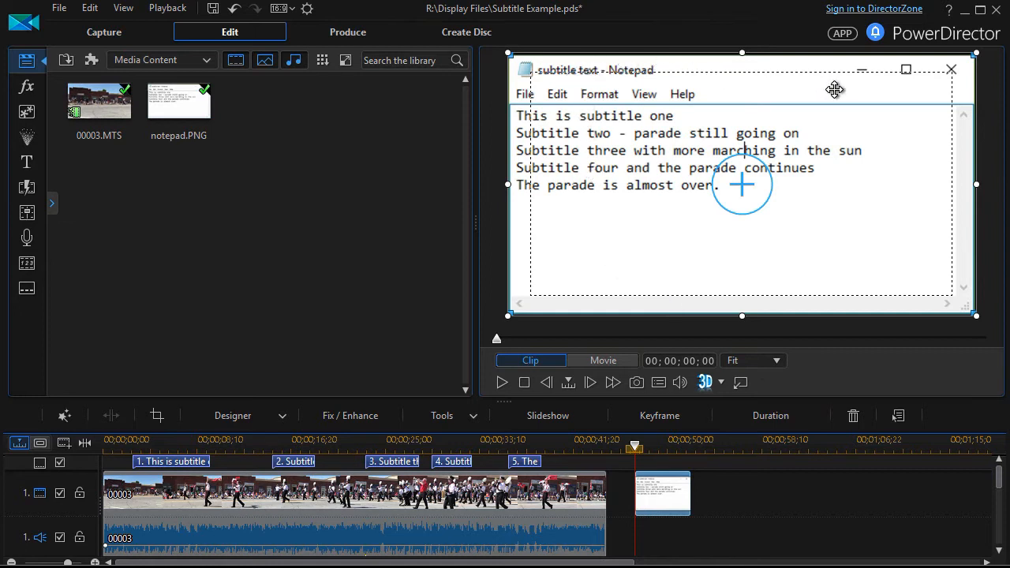
mouse_move(612, 76)
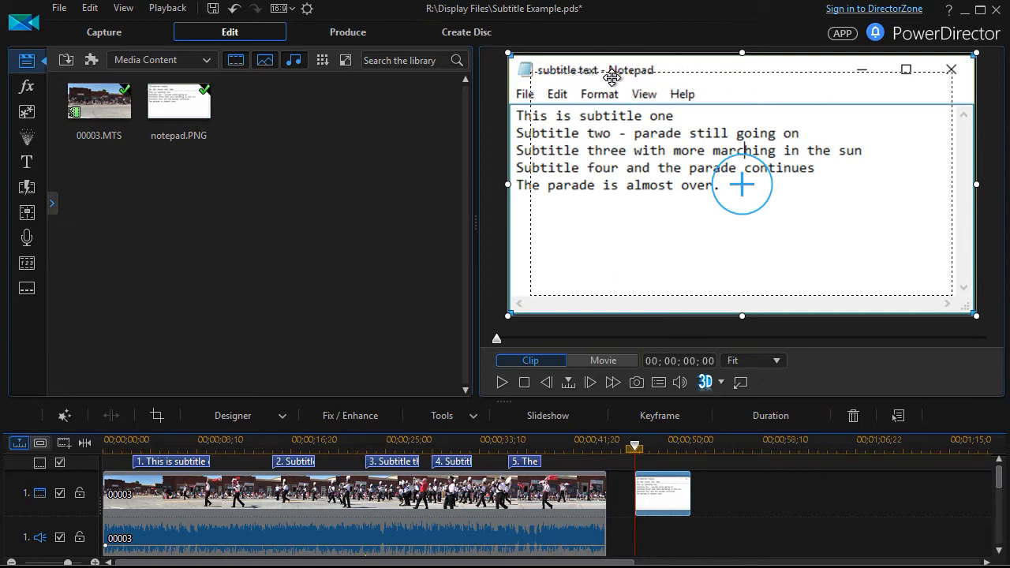
mouse_move(693, 120)
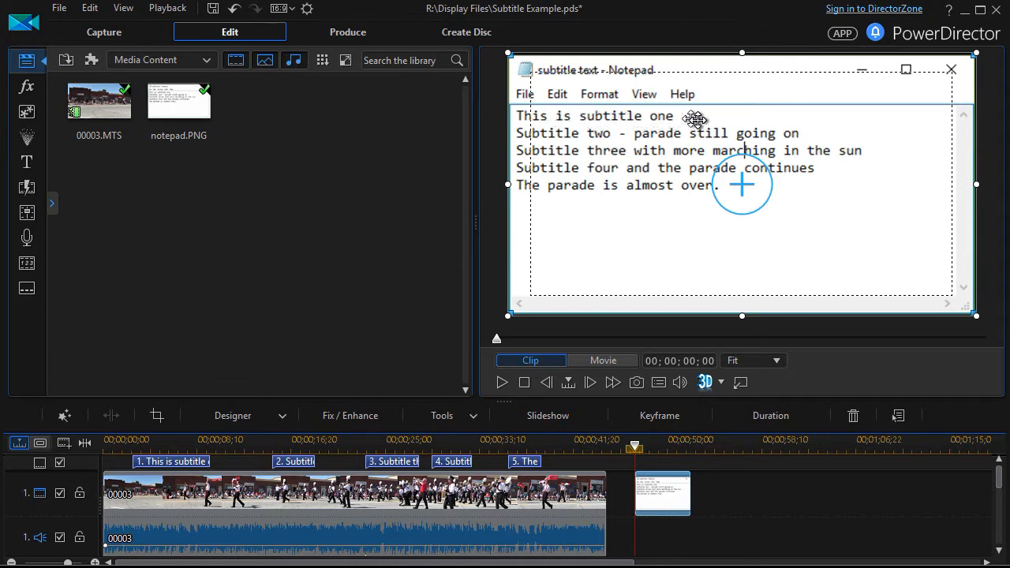
mouse_move(776, 138)
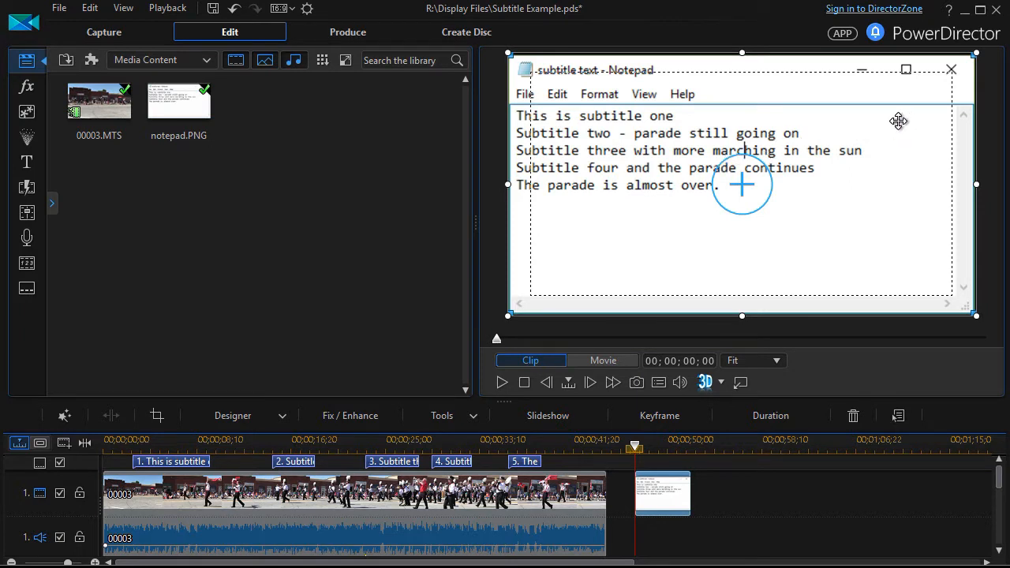
mouse_move(716, 221)
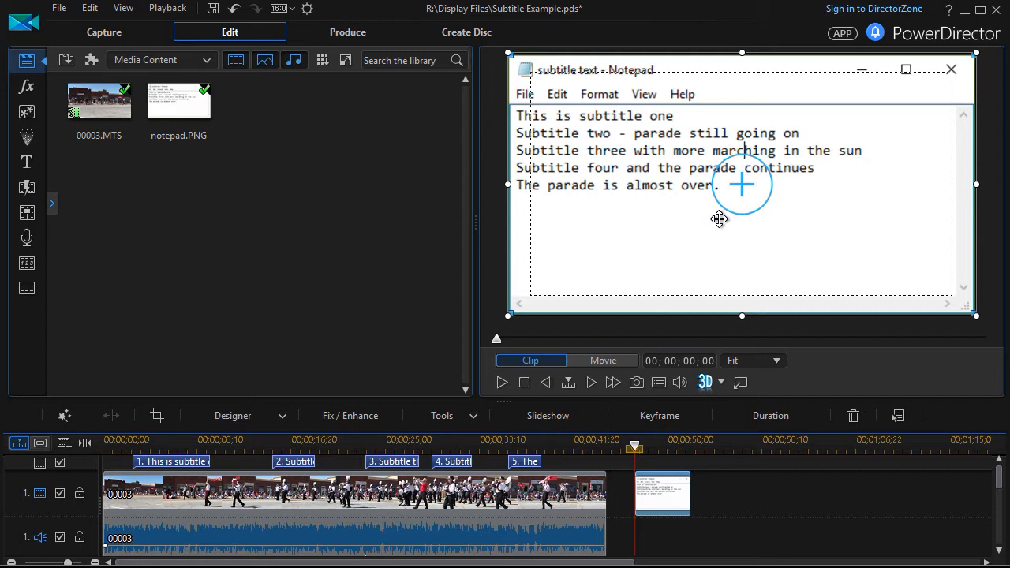
mouse_move(350, 339)
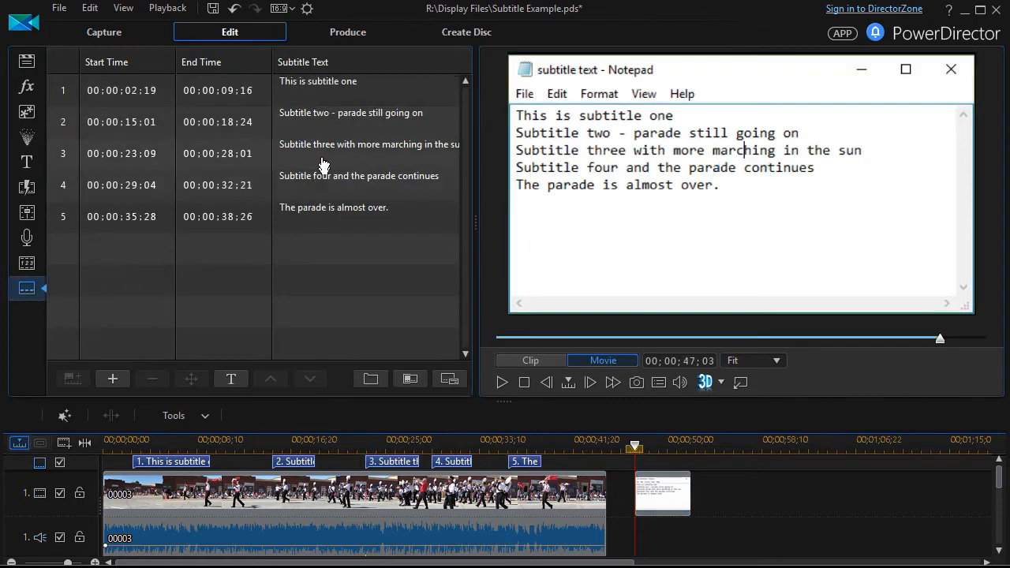
Reopen the subtitle room to check its five entries against the Notepad screenshot
click(318, 88)
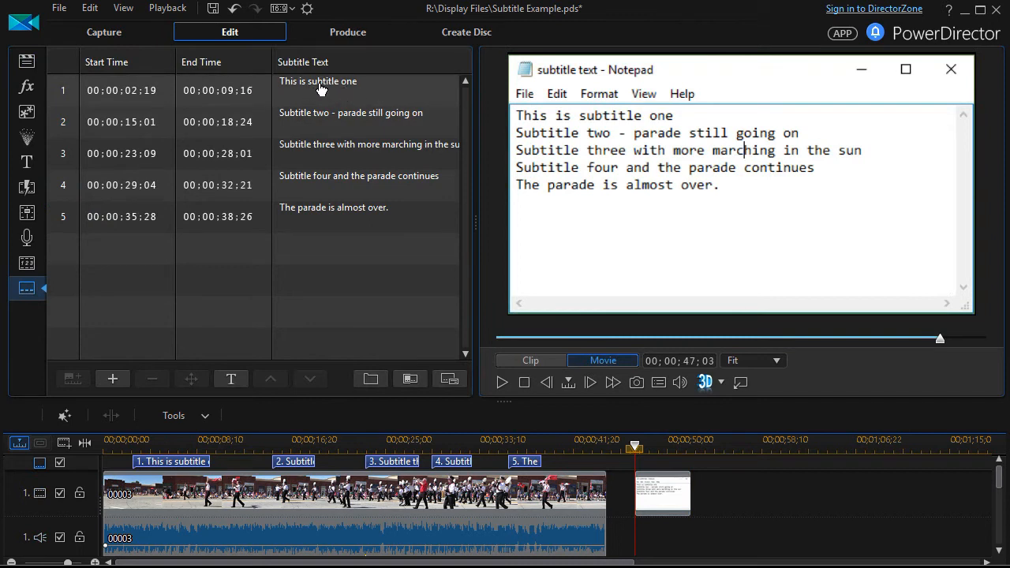
mouse_move(319, 130)
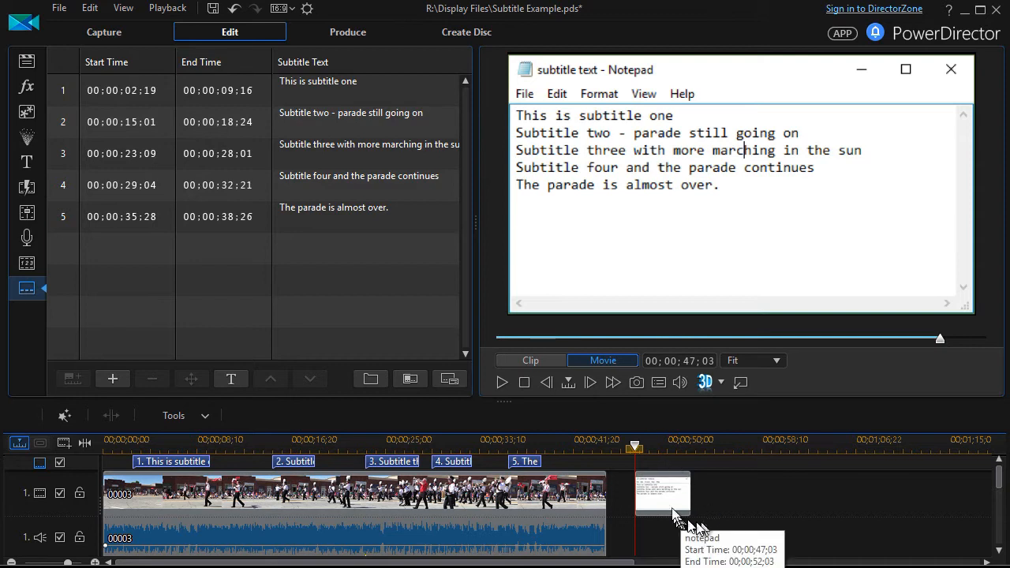
mouse_move(668, 495)
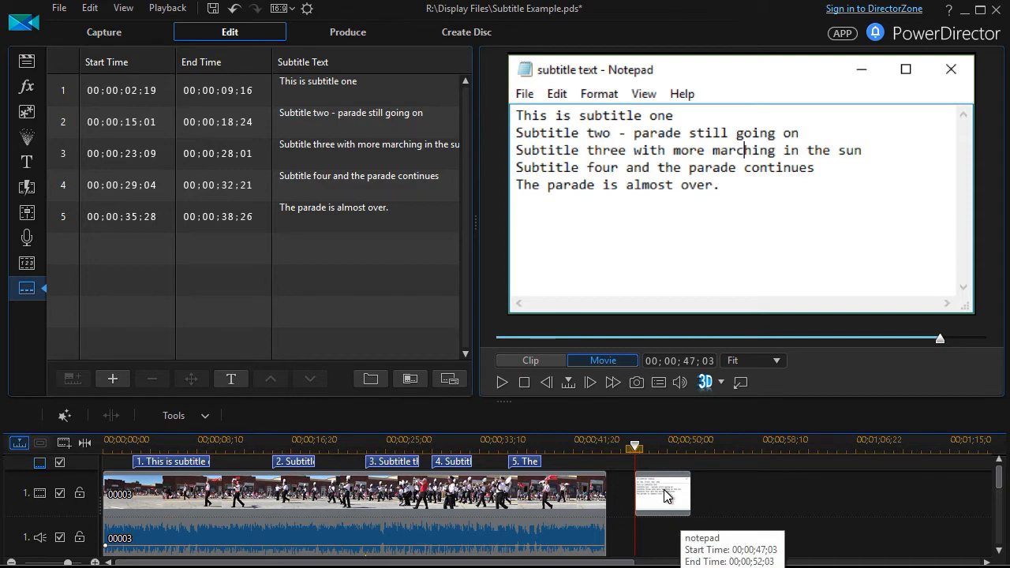
mouse_move(596, 224)
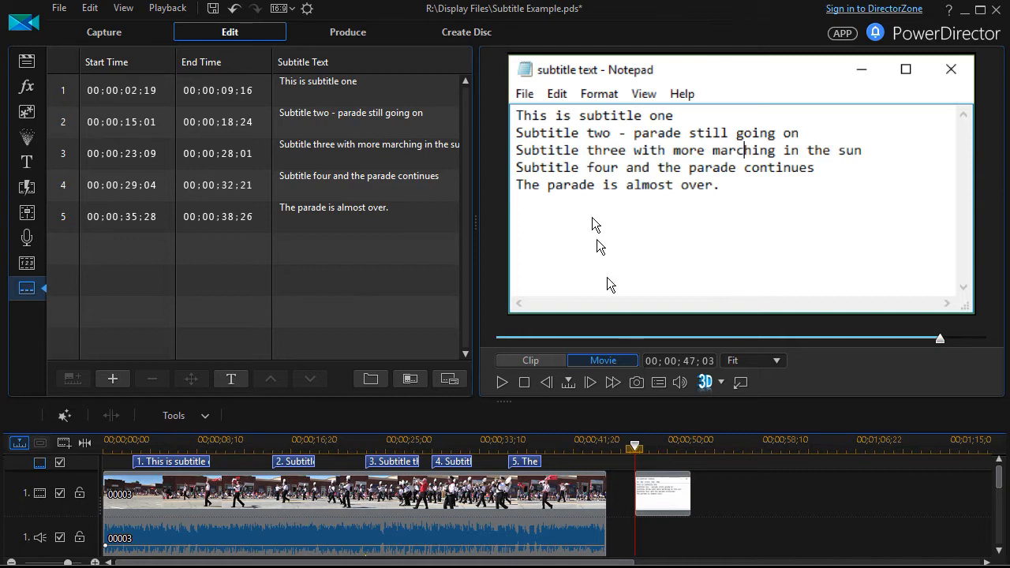
mouse_move(729, 187)
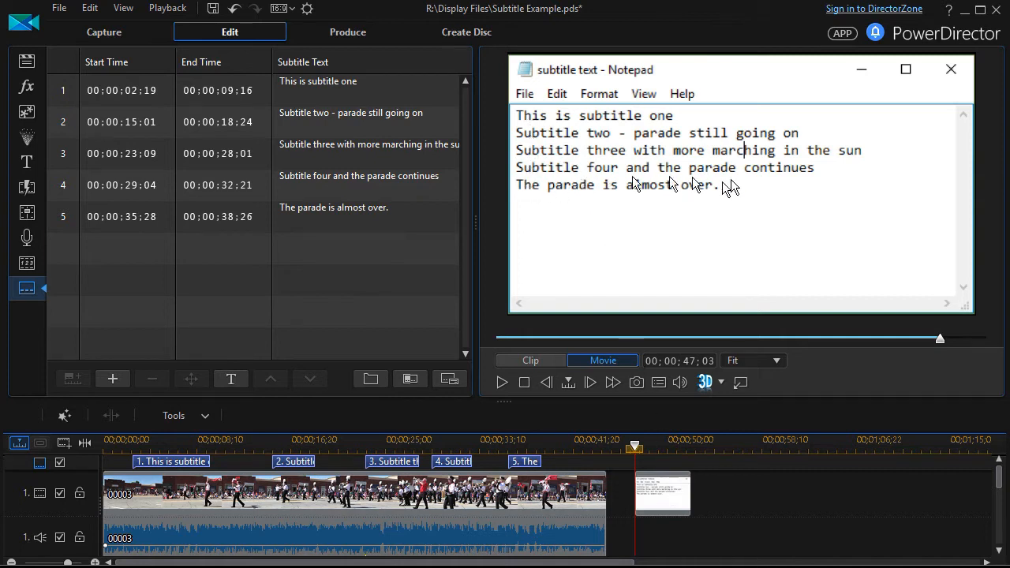
mouse_move(584, 142)
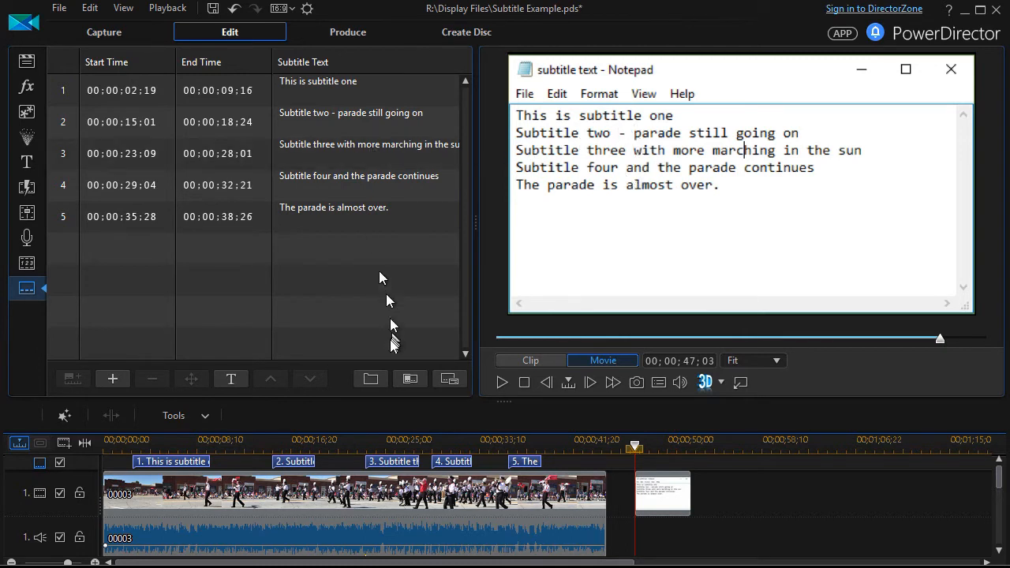
mouse_move(369, 378)
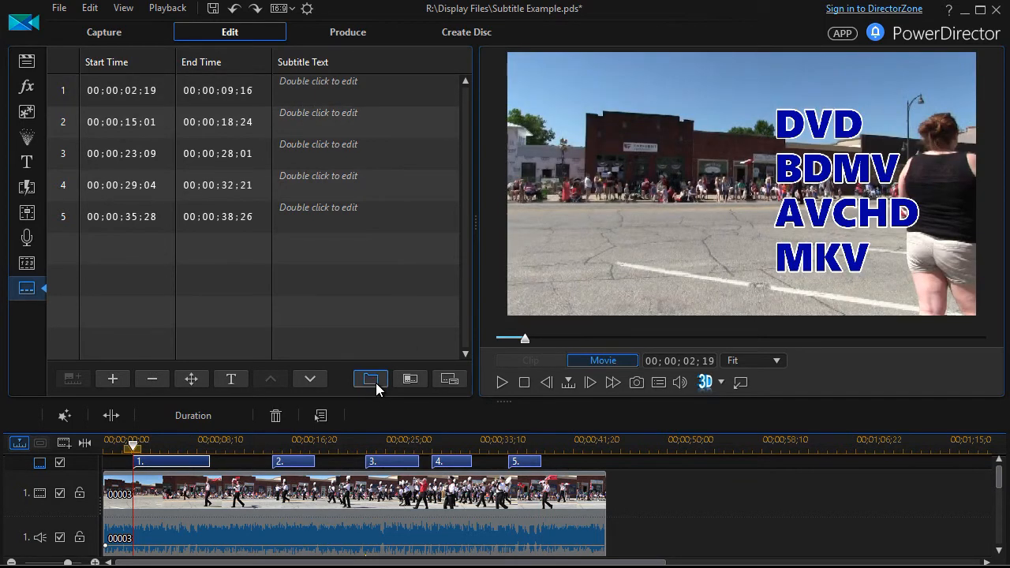
click(370, 379)
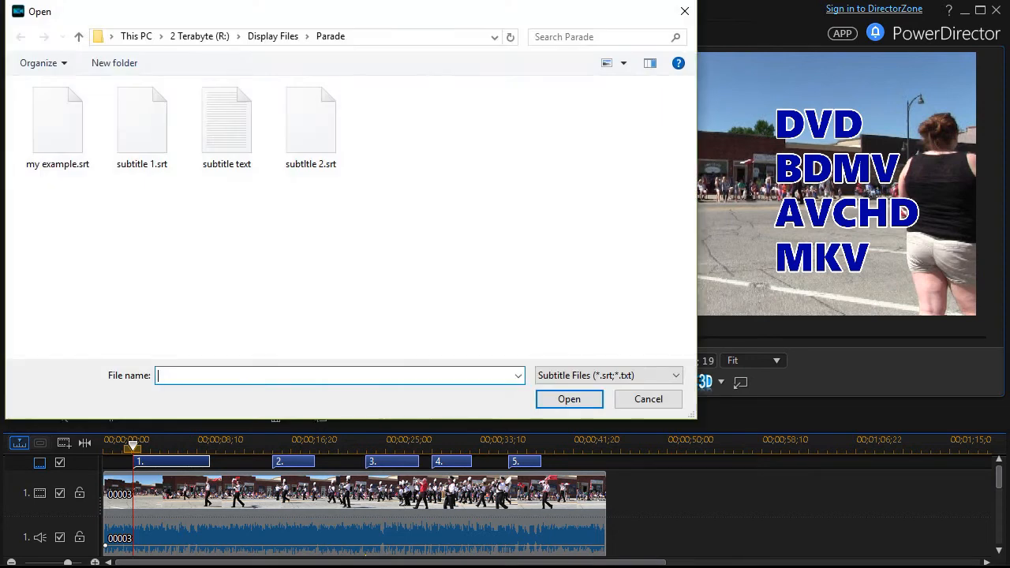
click(142, 123)
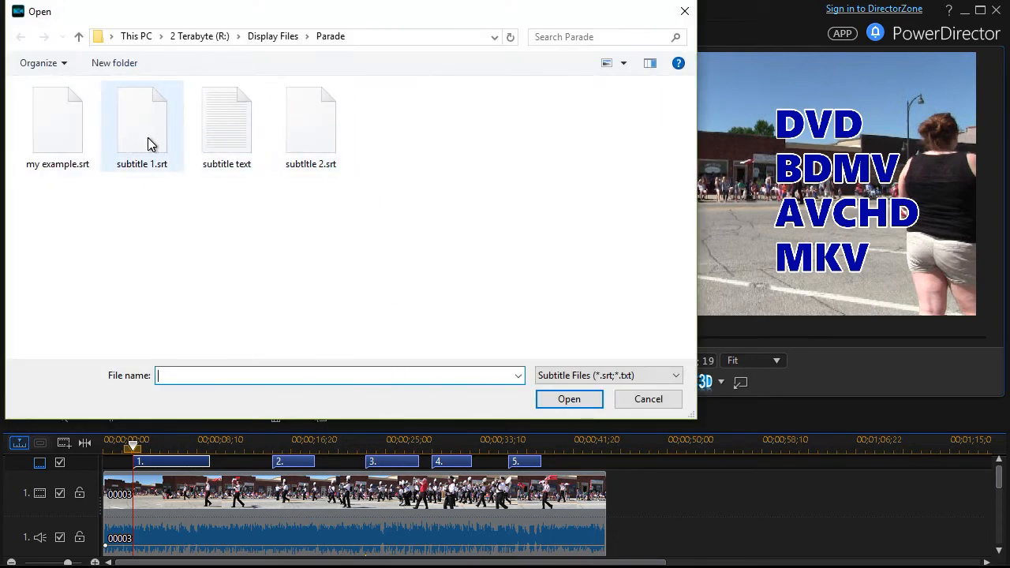
click(142, 118)
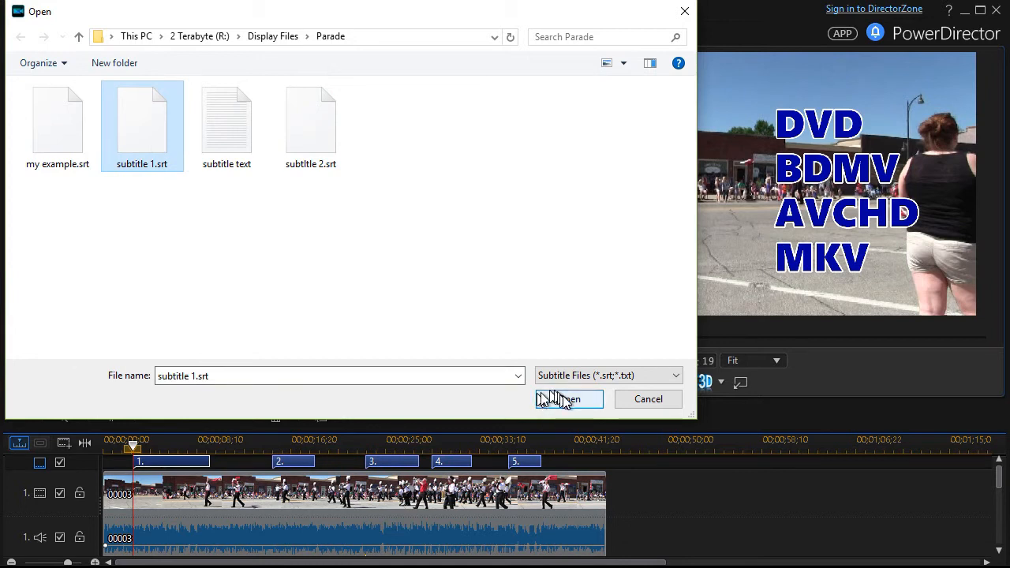
click(568, 398)
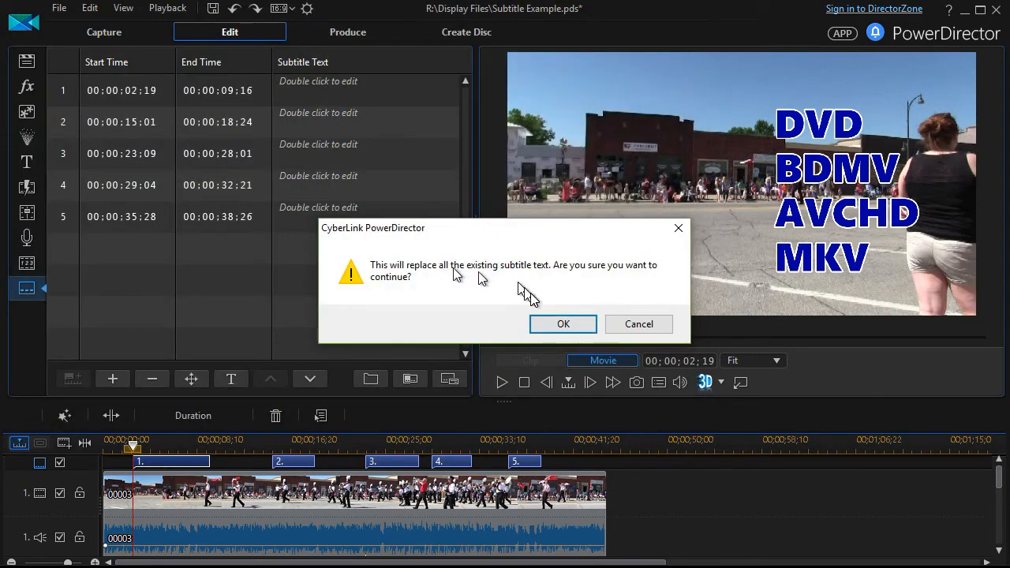
click(563, 323)
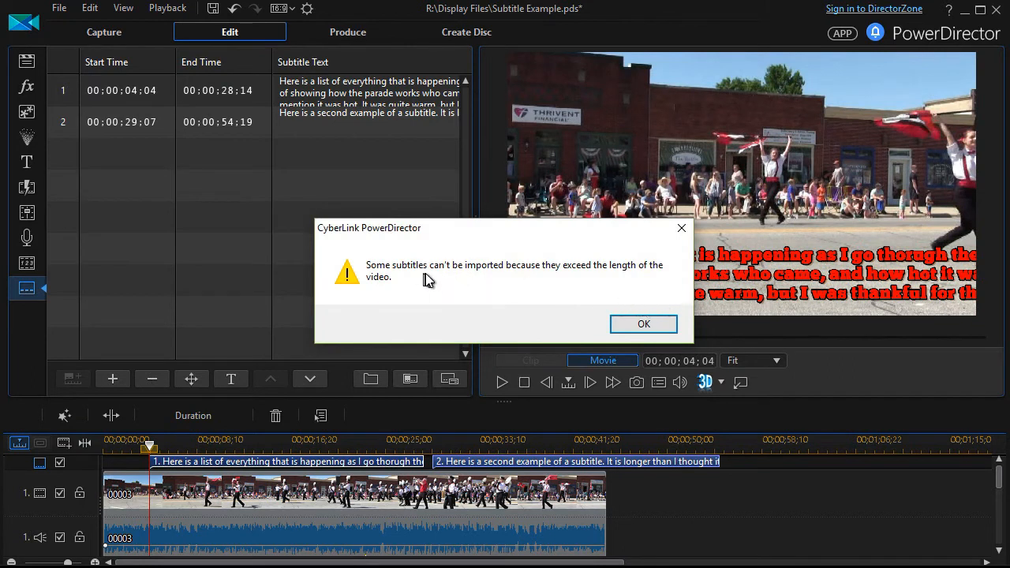
mouse_move(621, 274)
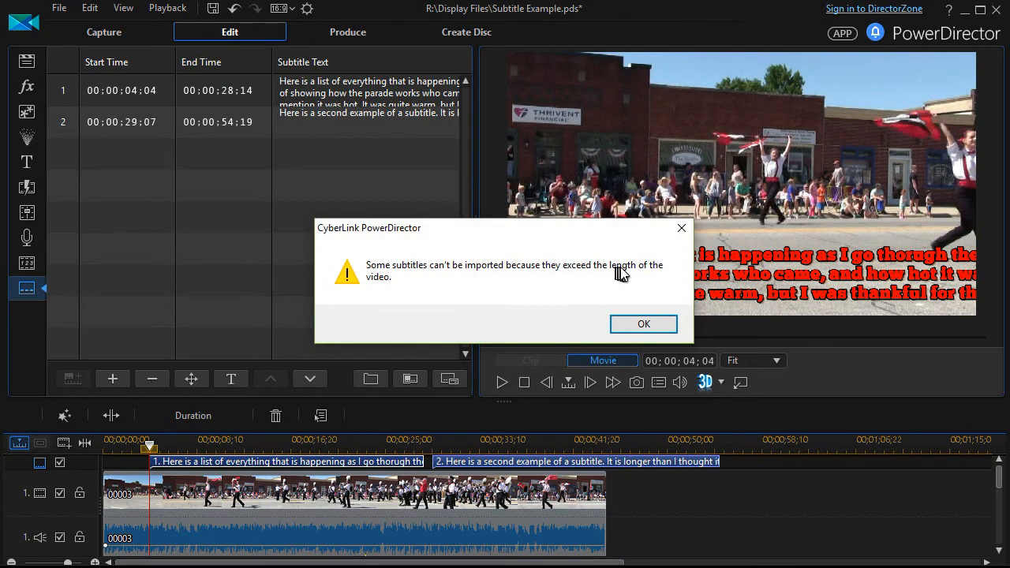
mouse_move(644, 281)
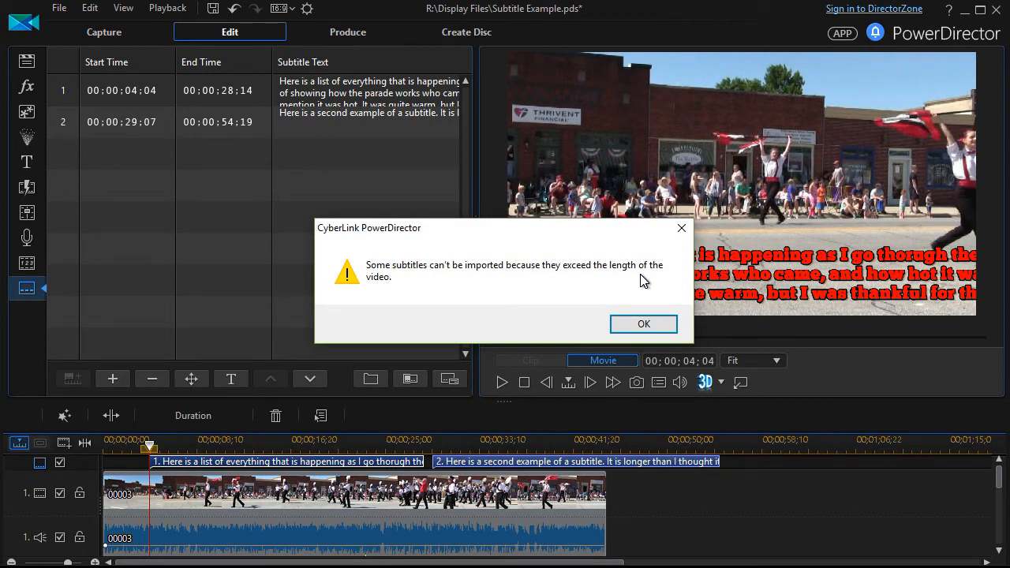
mouse_move(357, 467)
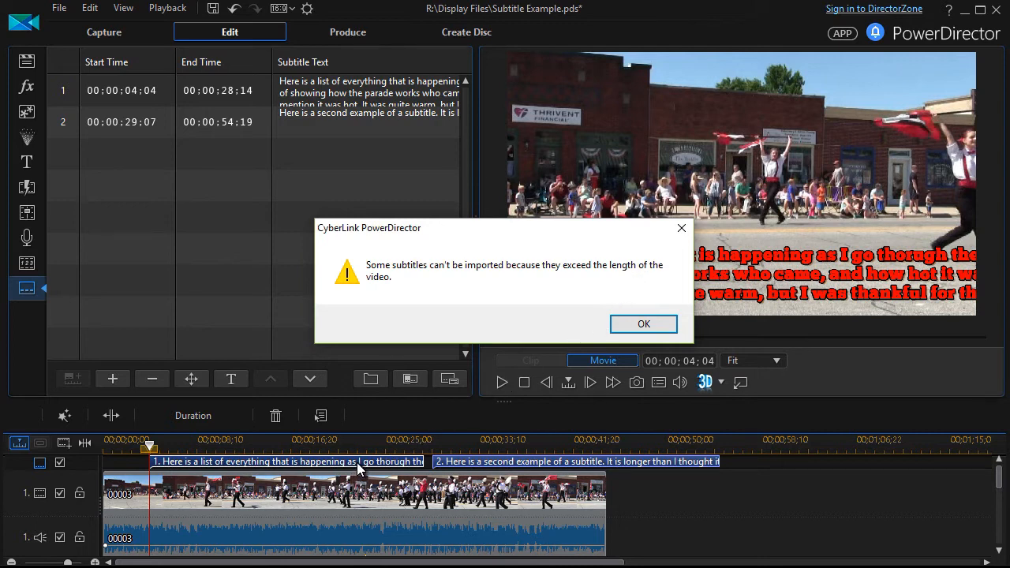
mouse_move(360, 467)
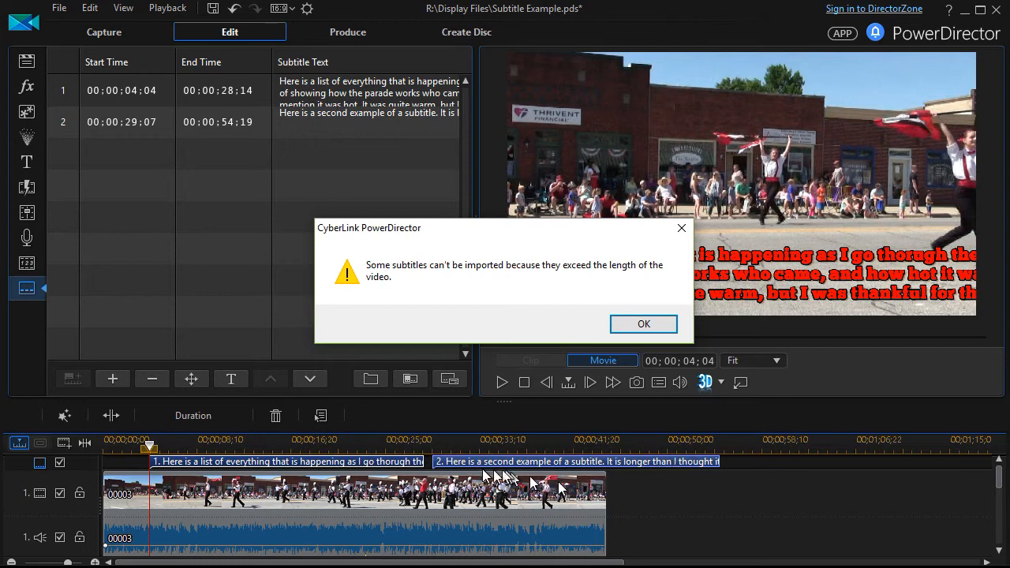
mouse_move(677, 416)
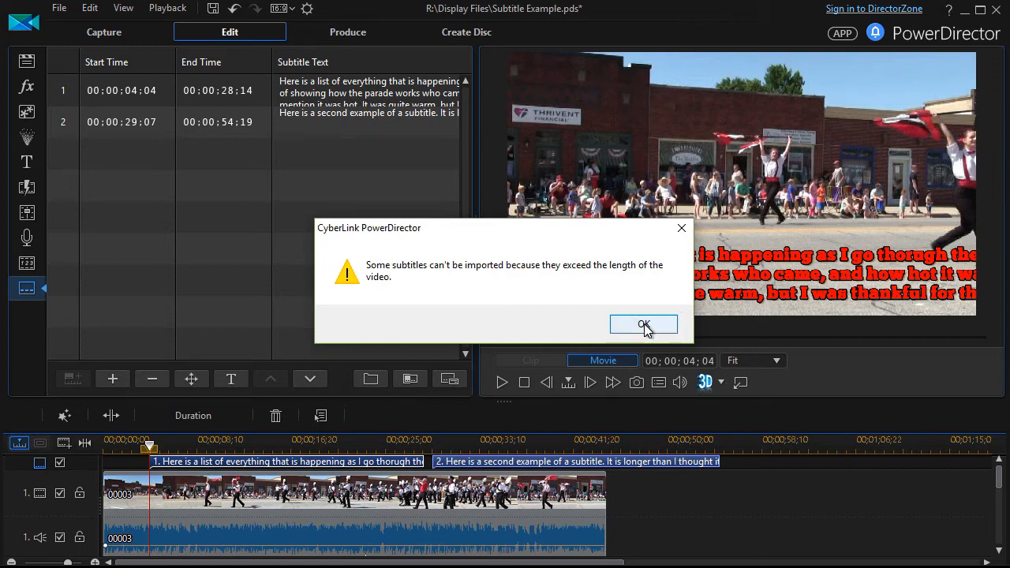
click(644, 325)
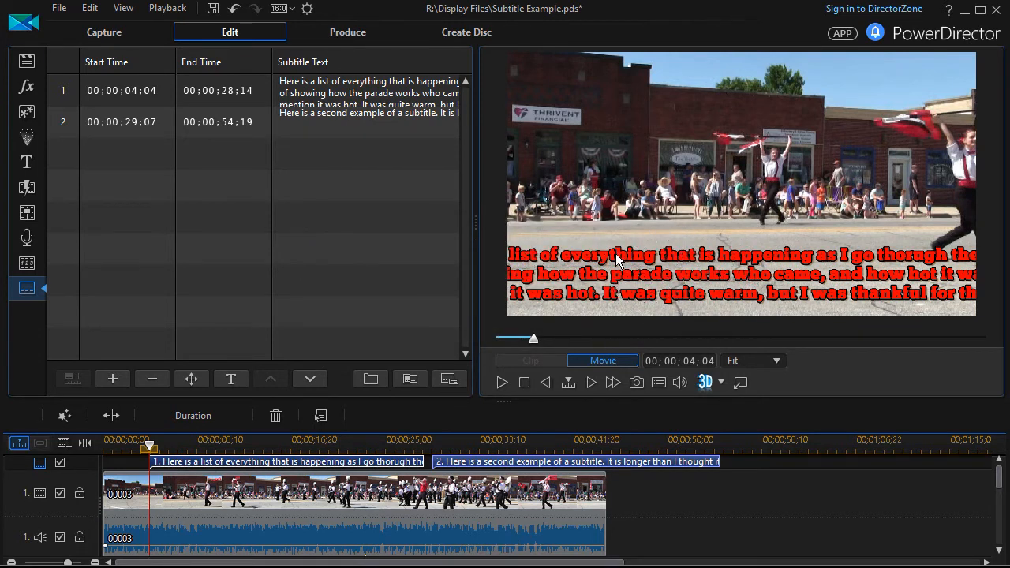
mouse_move(287, 208)
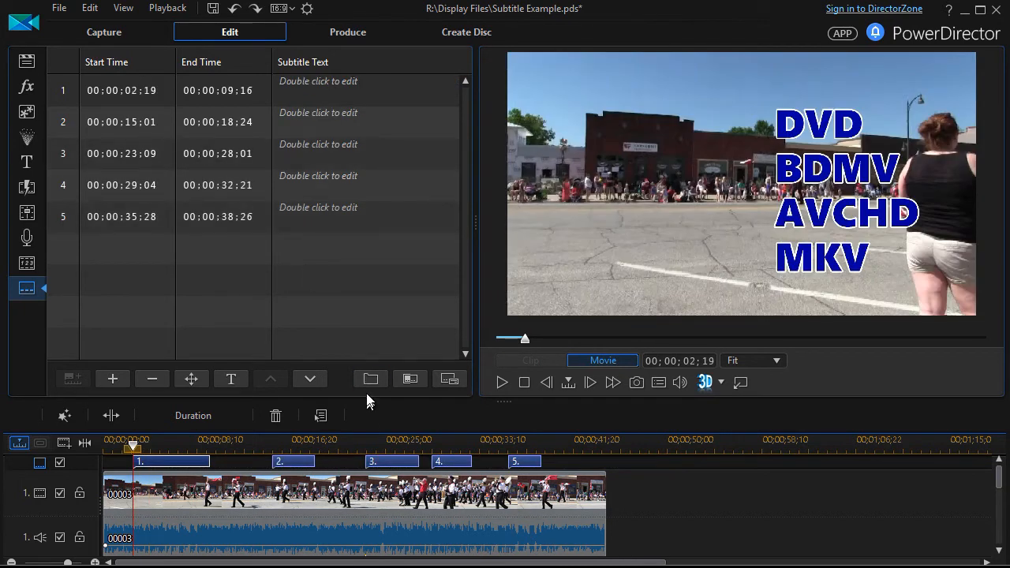
click(369, 378)
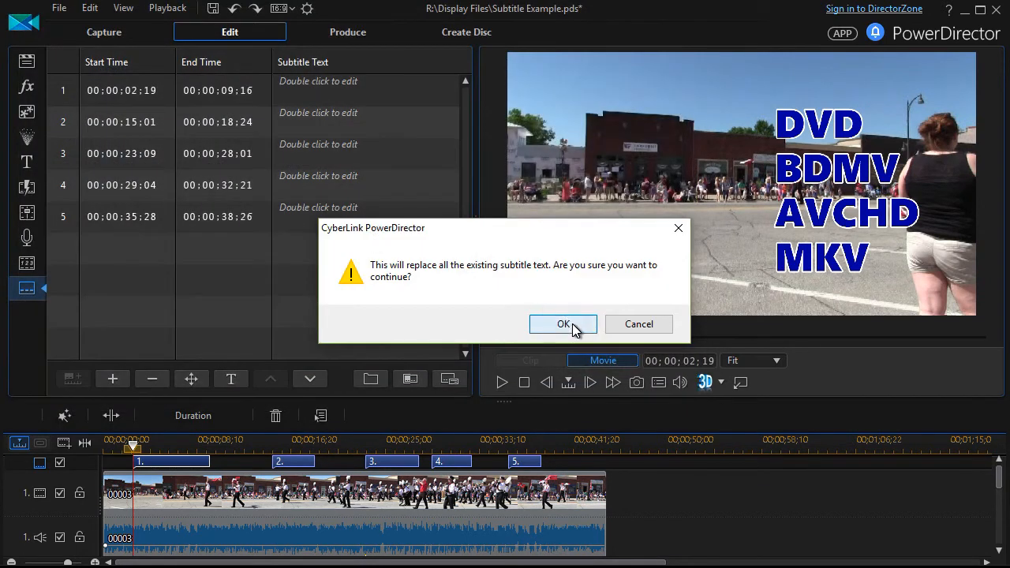
click(563, 325)
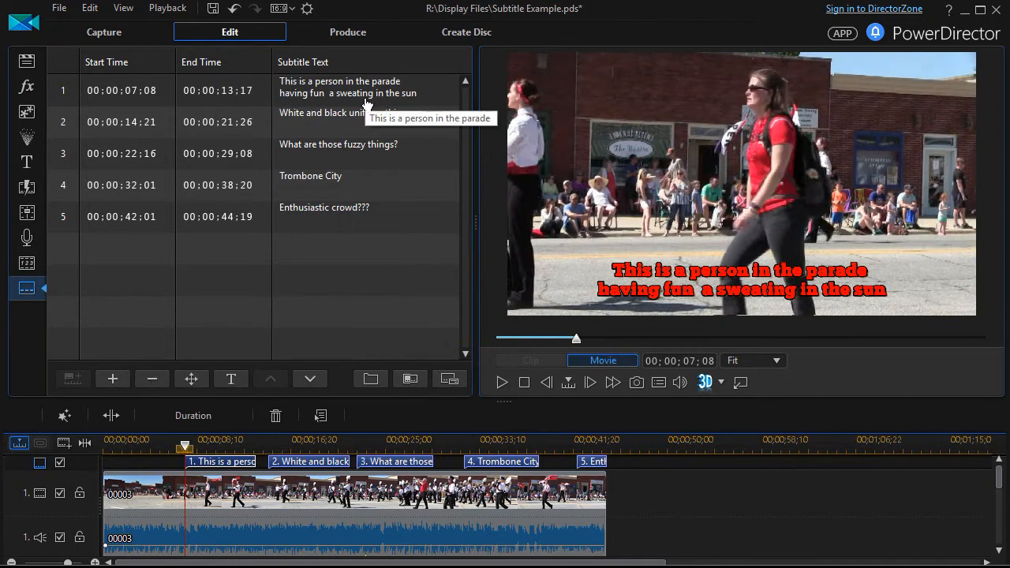
mouse_move(356, 265)
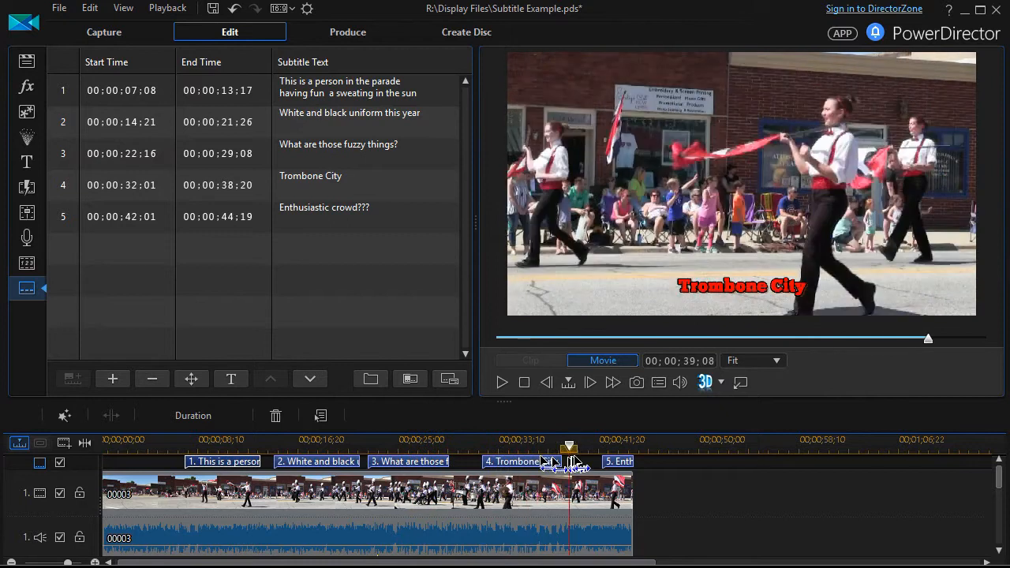
drag(568, 448, 537, 448)
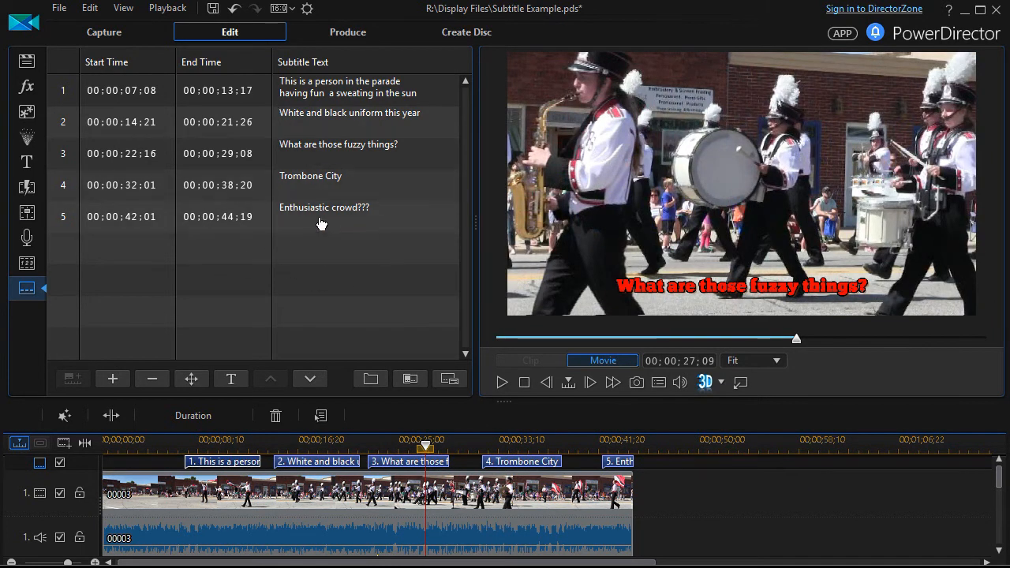
mouse_move(353, 293)
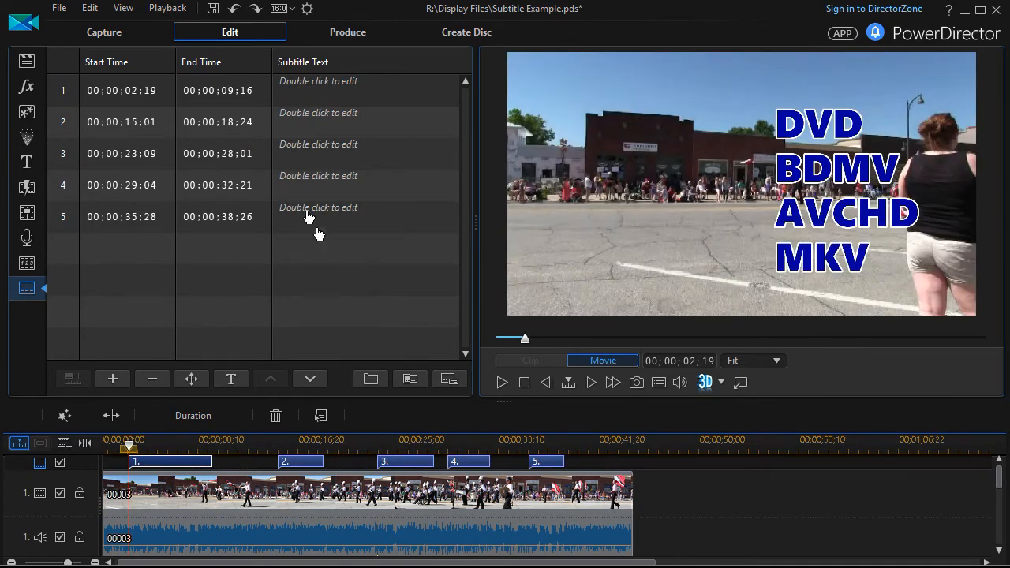
mouse_move(306, 90)
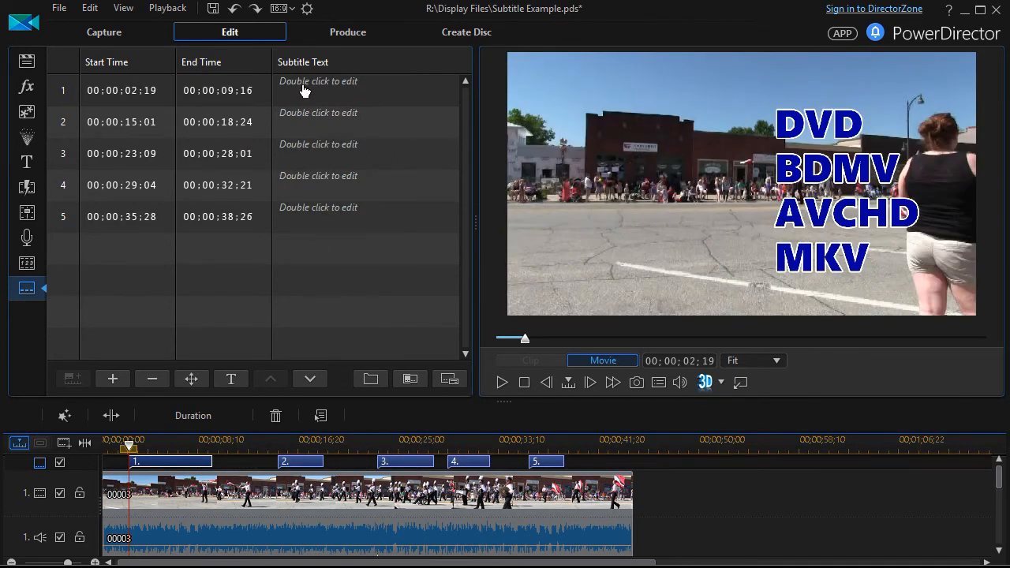
Enter First, Second, Third and The fourth one as the text of subtitles 1–4
double_click(366, 90)
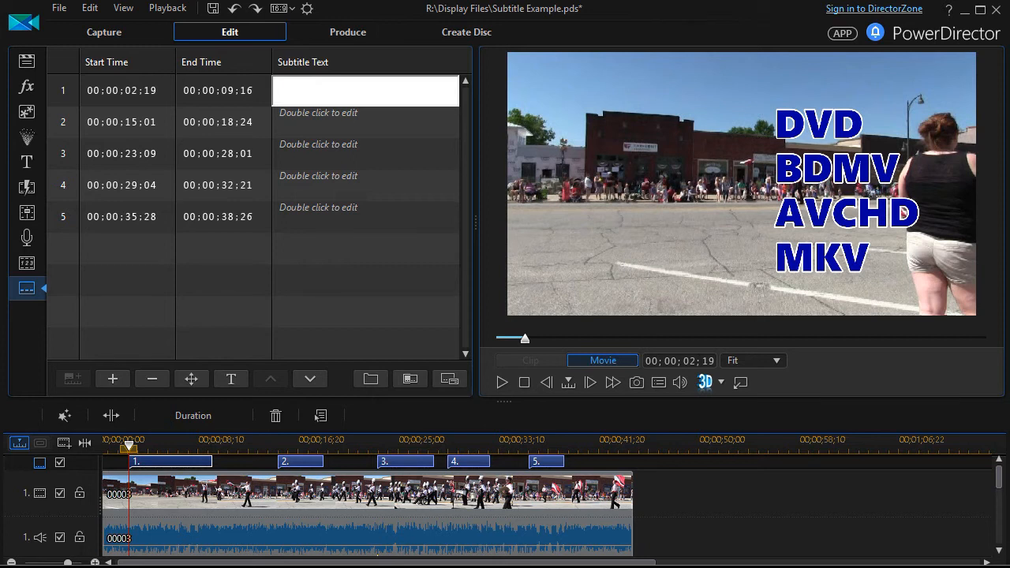
text(First)
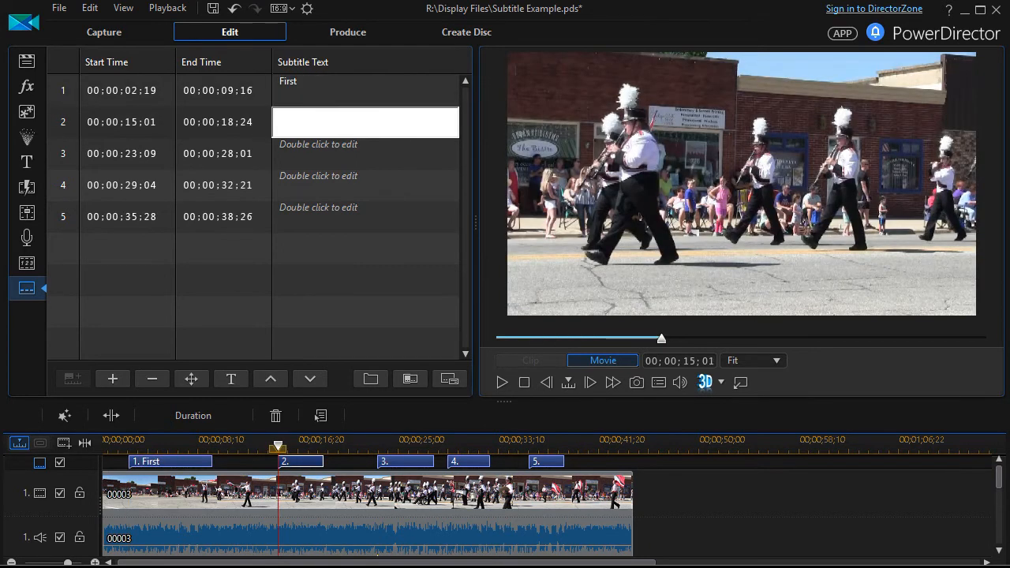
text(Second)
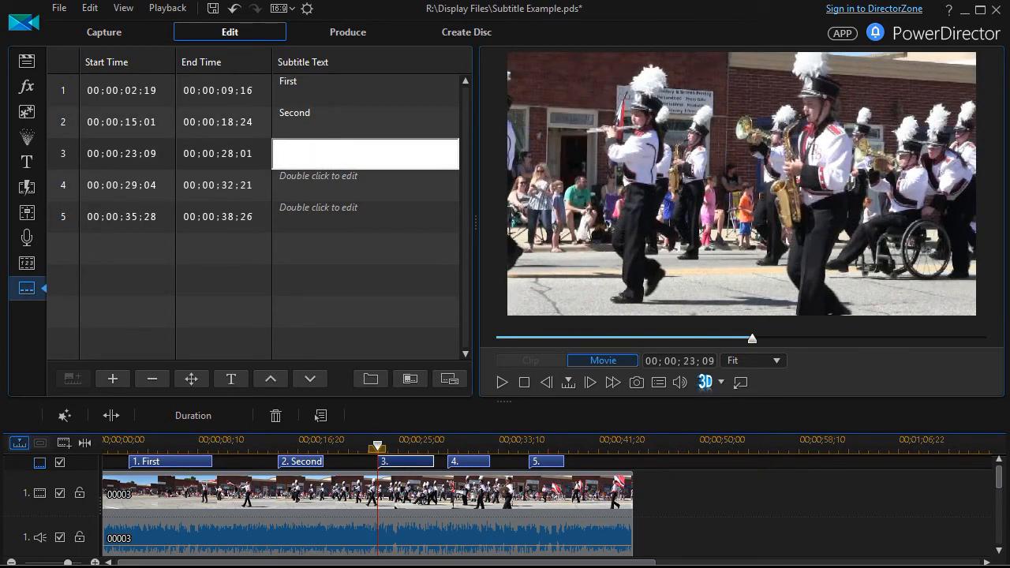
text(Third)
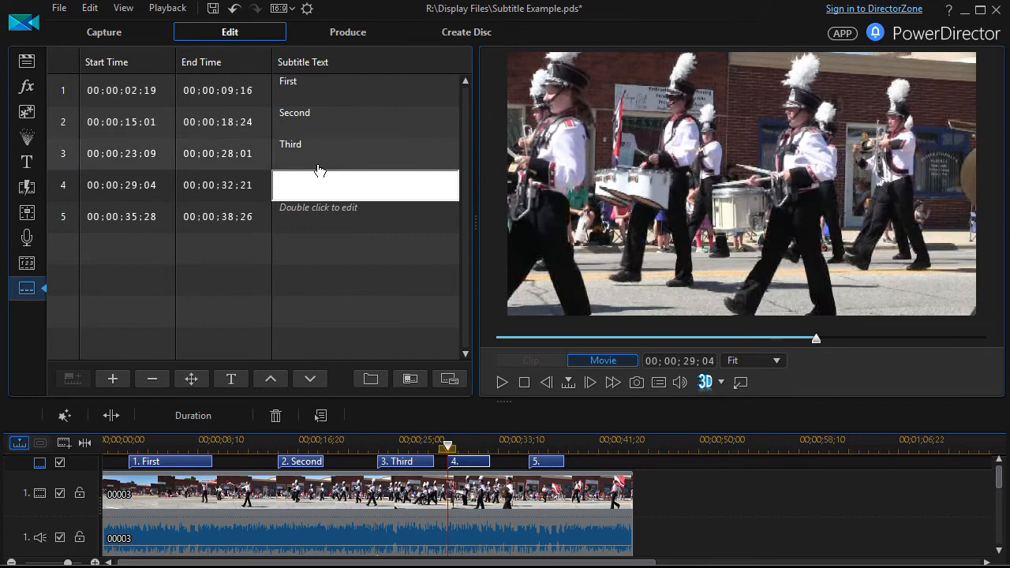
text(The fout)
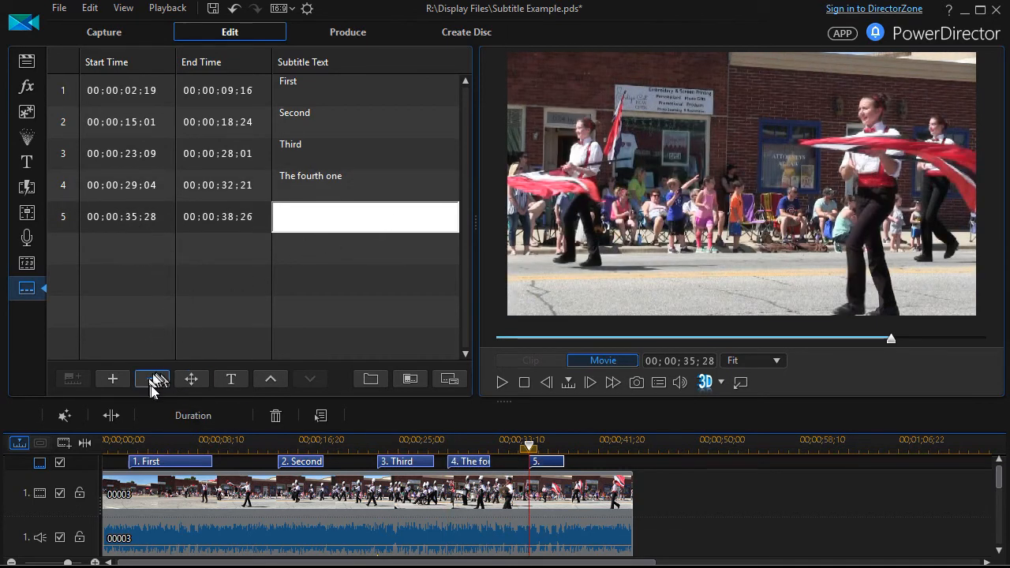
Delete the blank fifth subtitle, leaving the four written ones
click(152, 379)
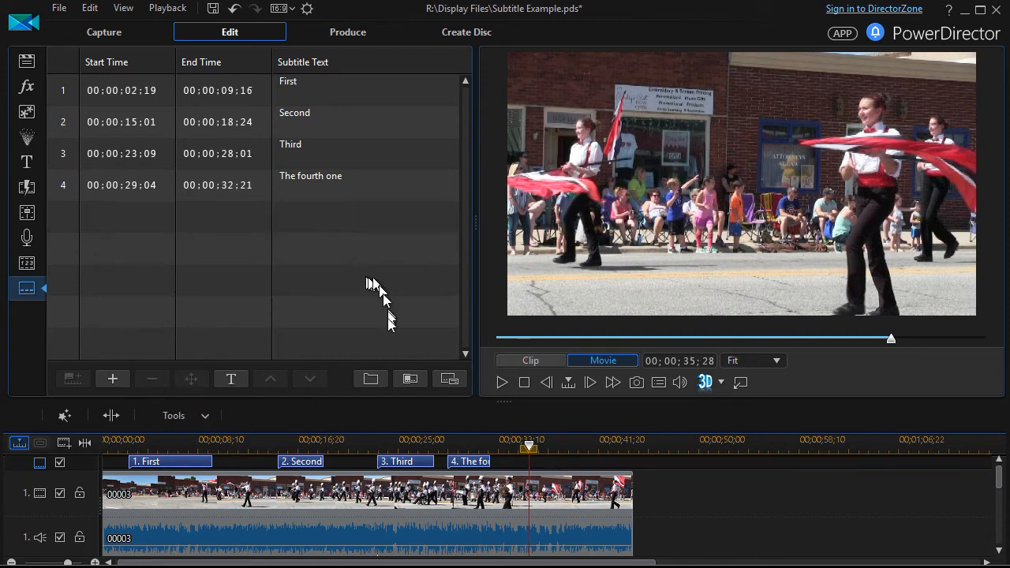
mouse_move(411, 379)
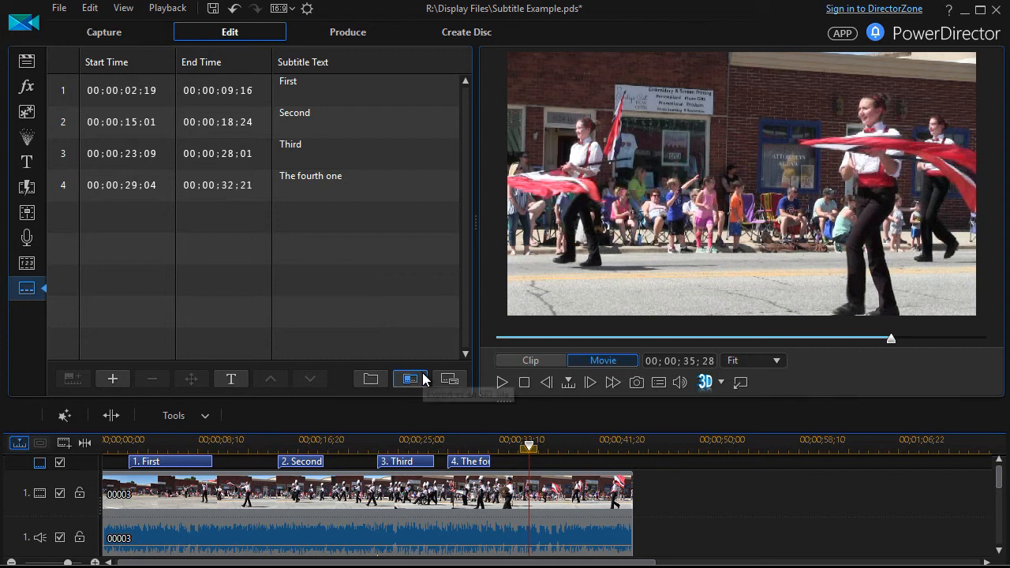
mouse_move(411, 378)
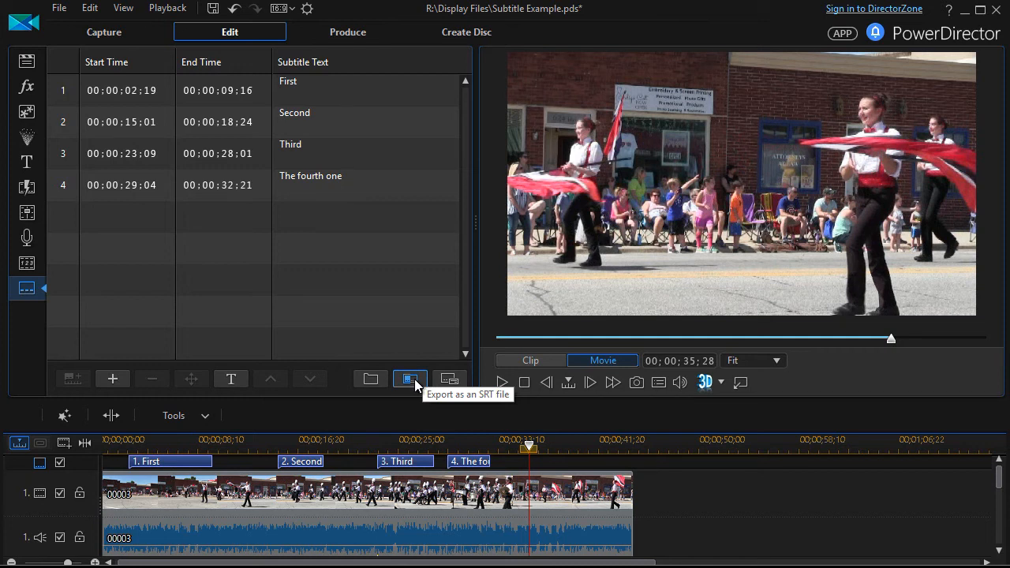
Export the four subtitles as an SRT file named 'exported file' in the Parade folder
click(410, 379)
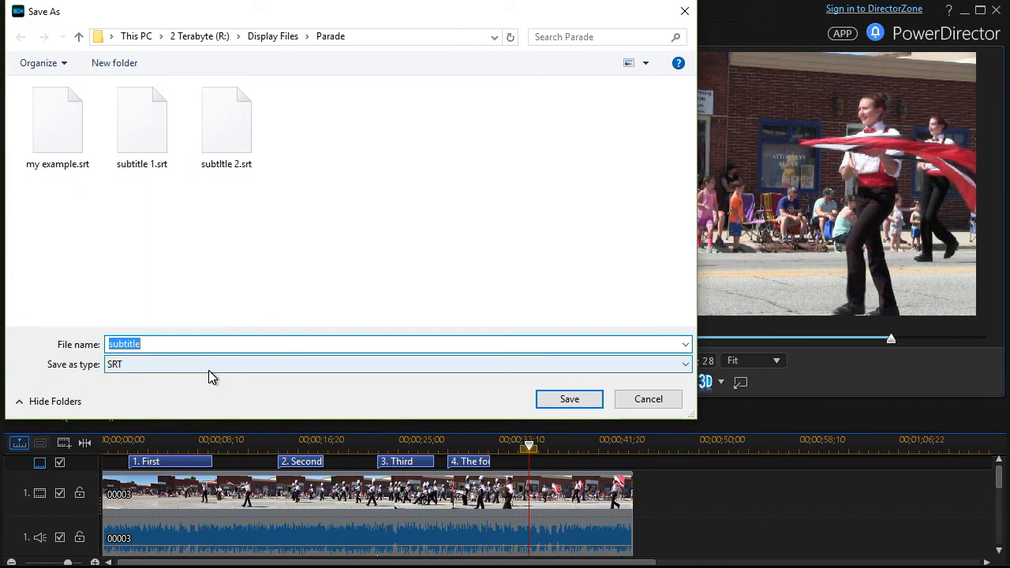
text(exported)
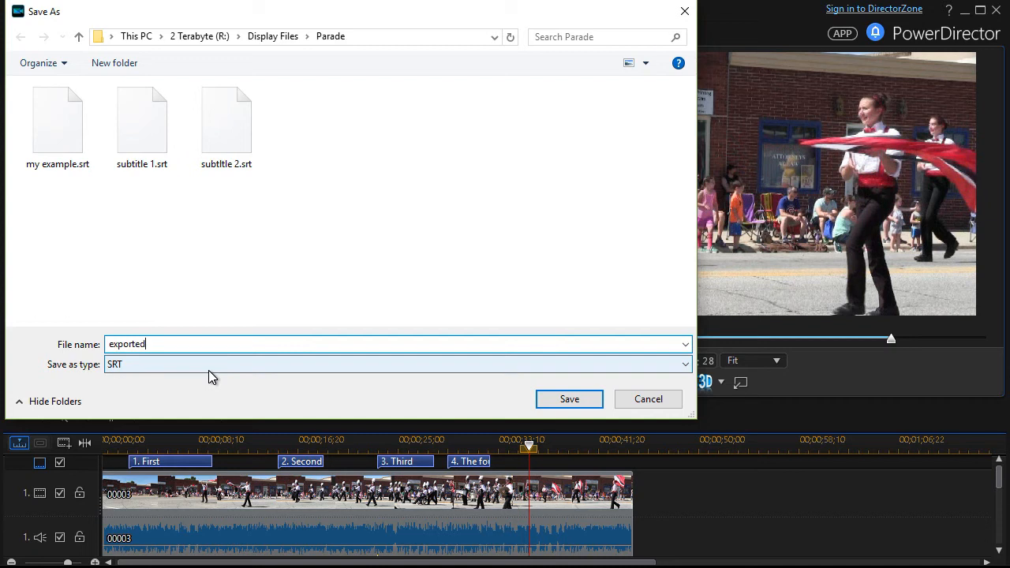
text(file)
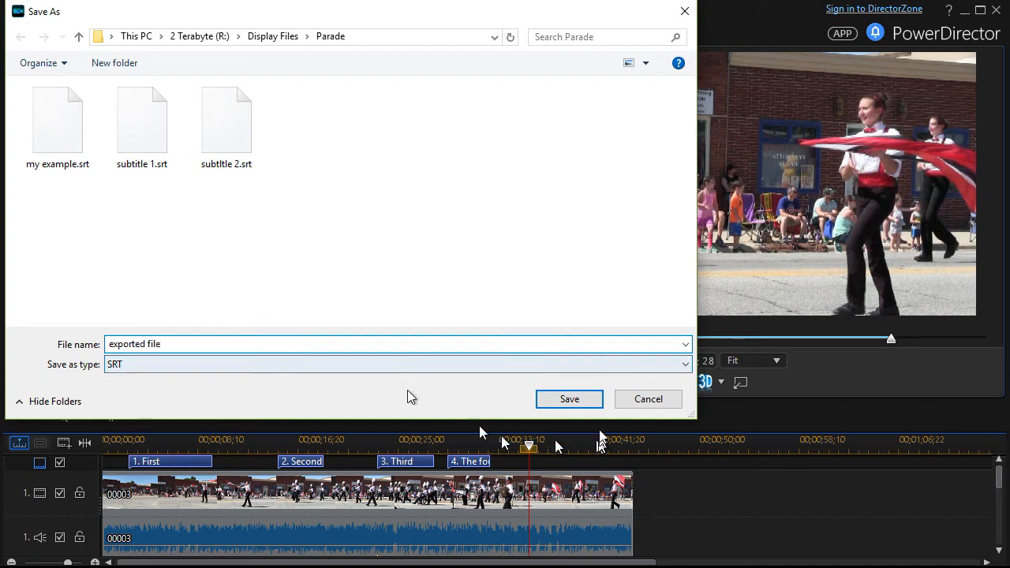
click(568, 397)
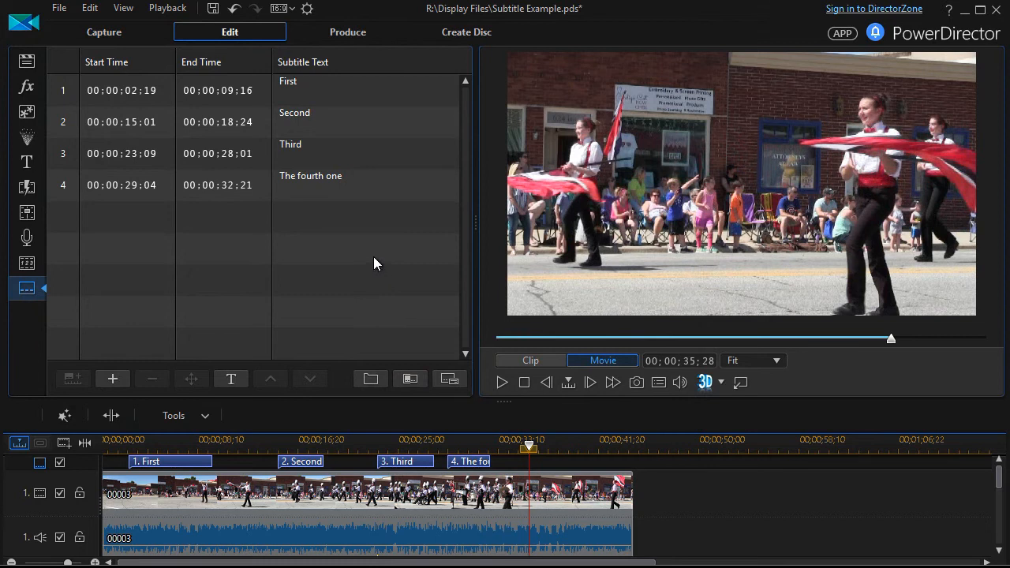
Choose exported file.srt for import, raising the replace-subtitles warning
click(112, 378)
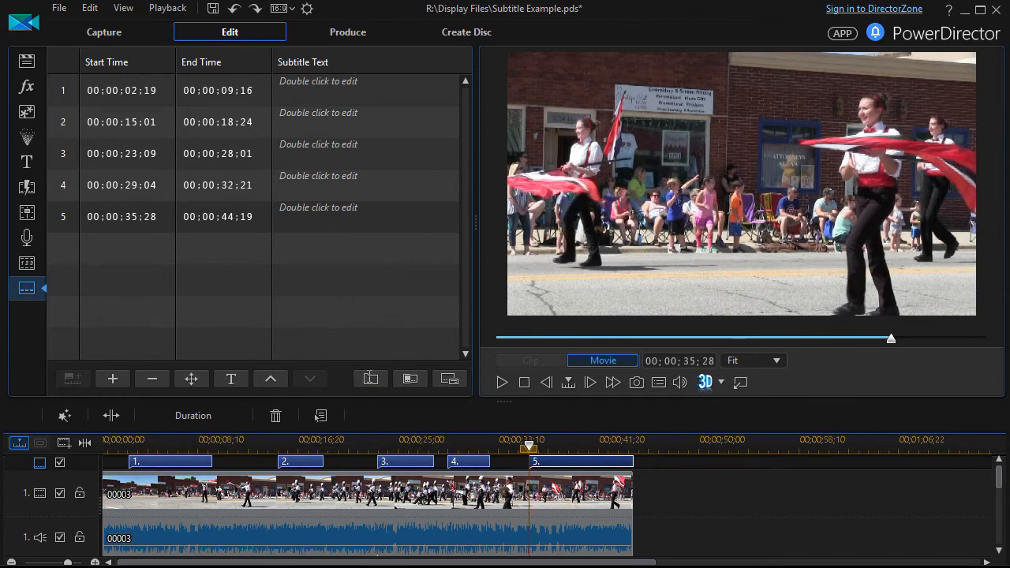
click(369, 379)
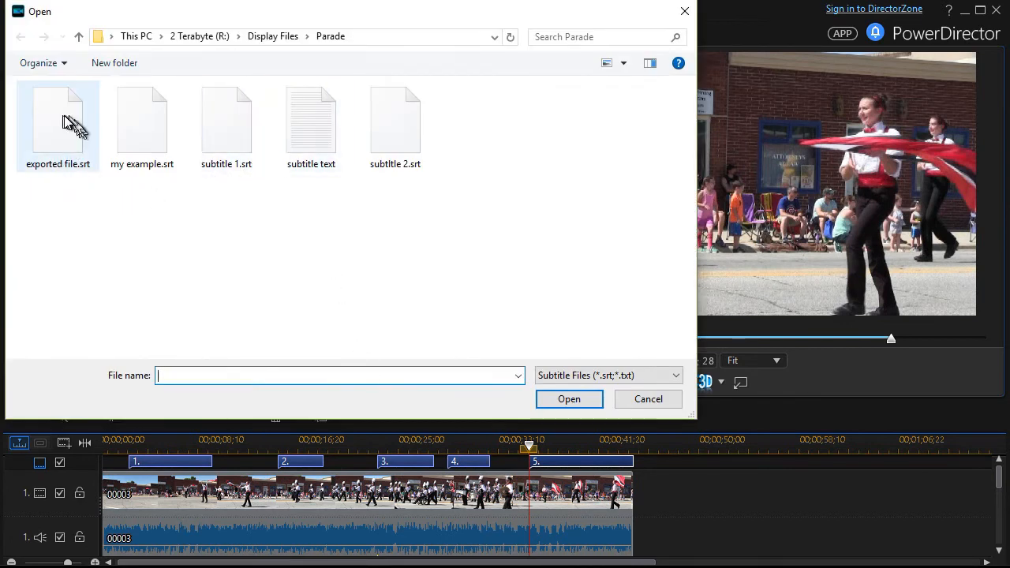
click(56, 119)
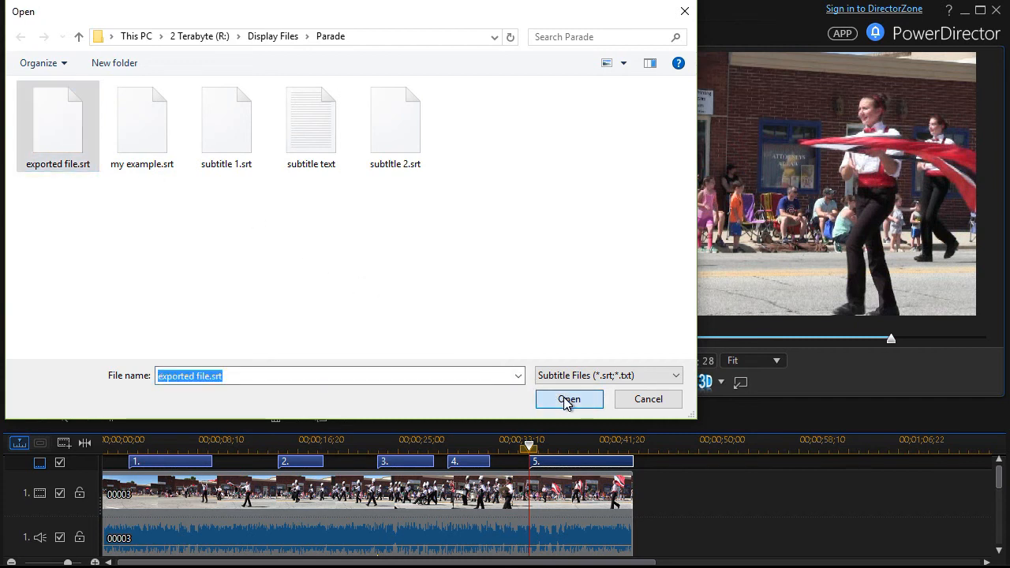
click(568, 400)
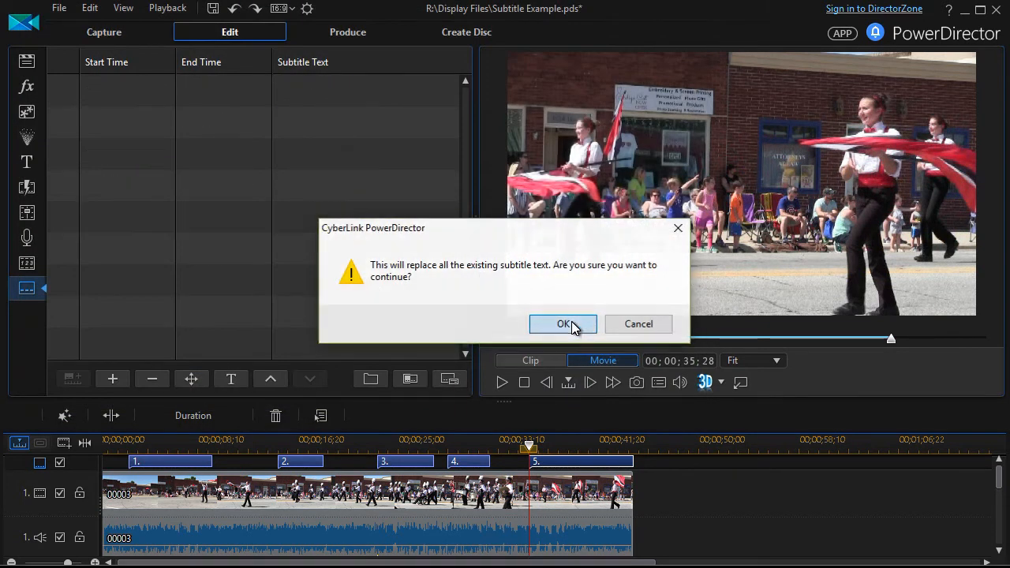
Confirm the replacement, restoring First, Second, Third and The fourth one from the SRT
click(562, 323)
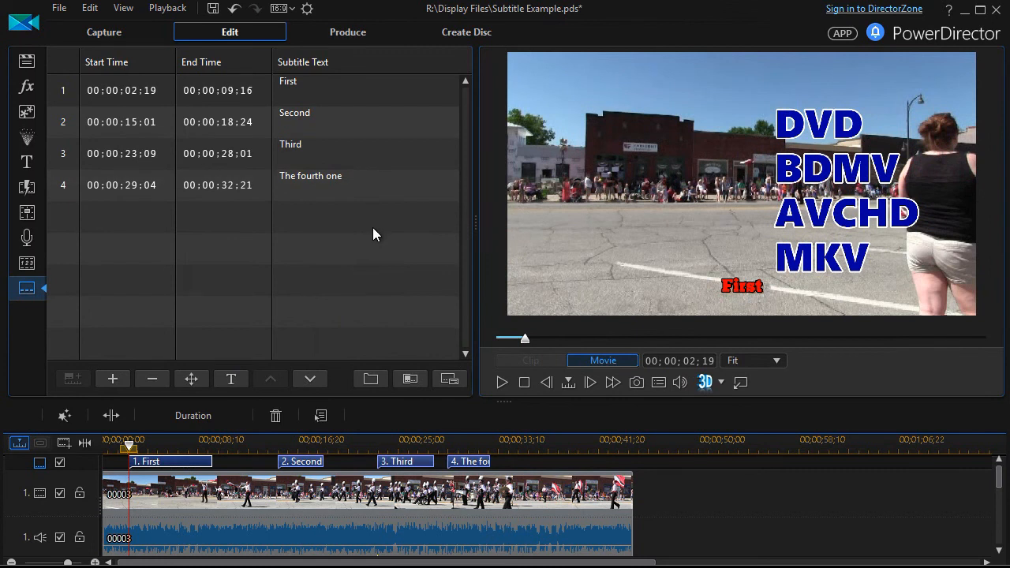
mouse_move(366, 344)
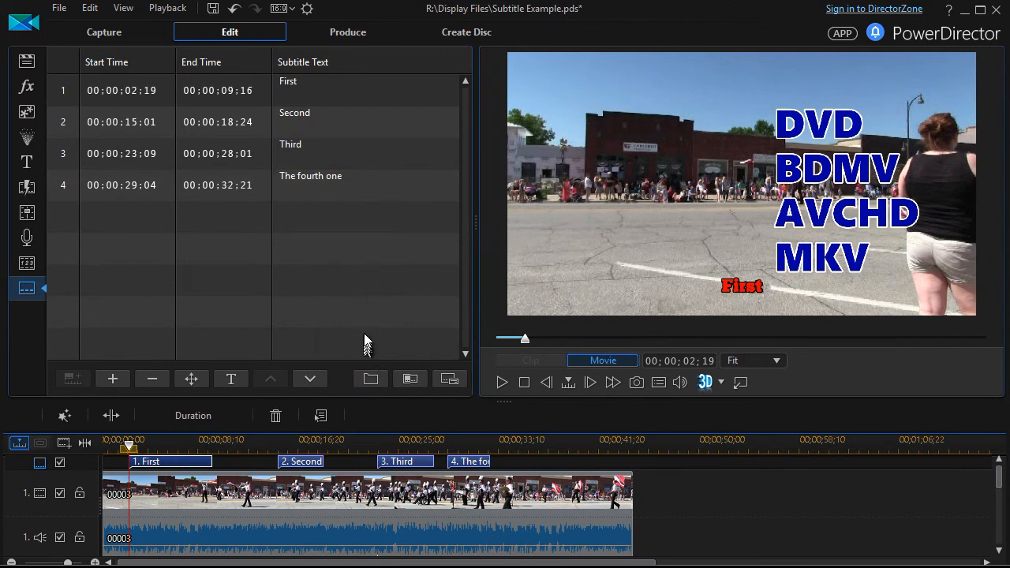
mouse_move(372, 402)
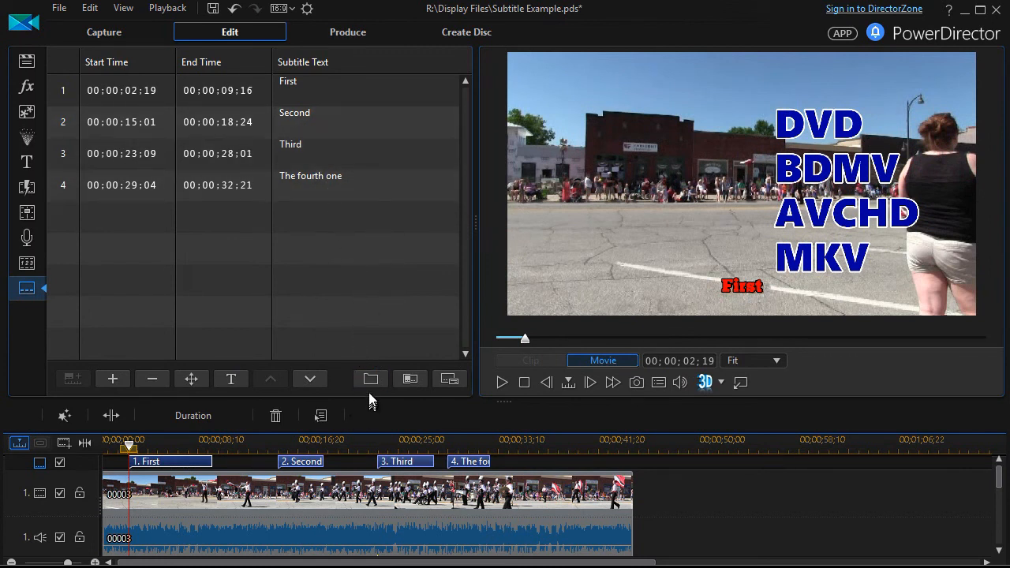
mouse_move(371, 378)
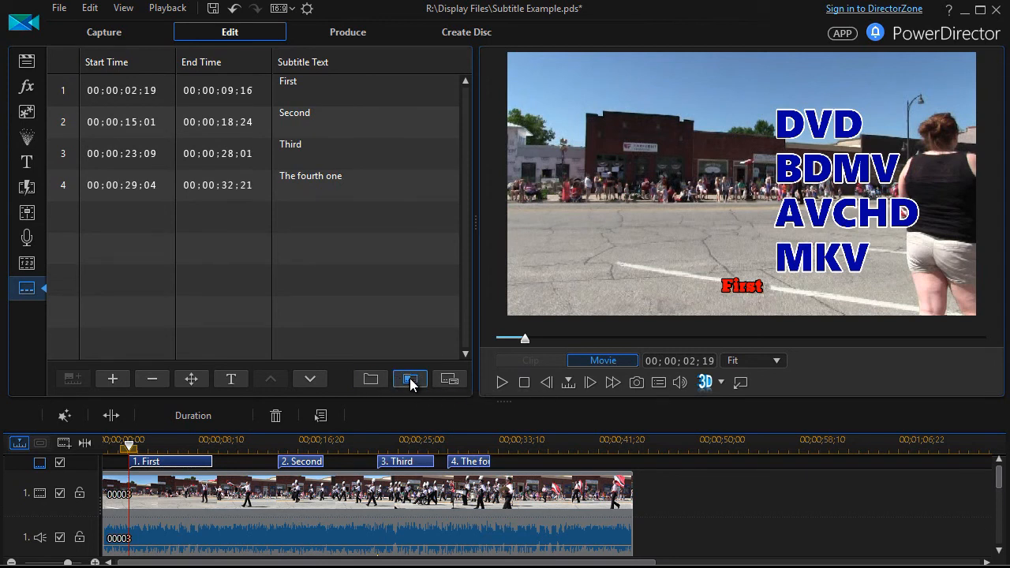
mouse_move(370, 378)
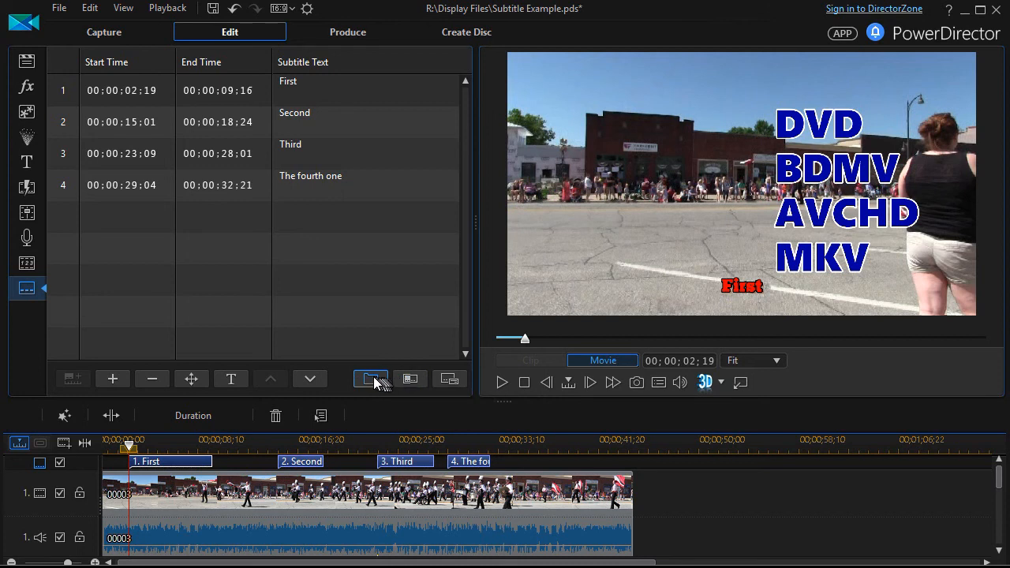
mouse_move(371, 379)
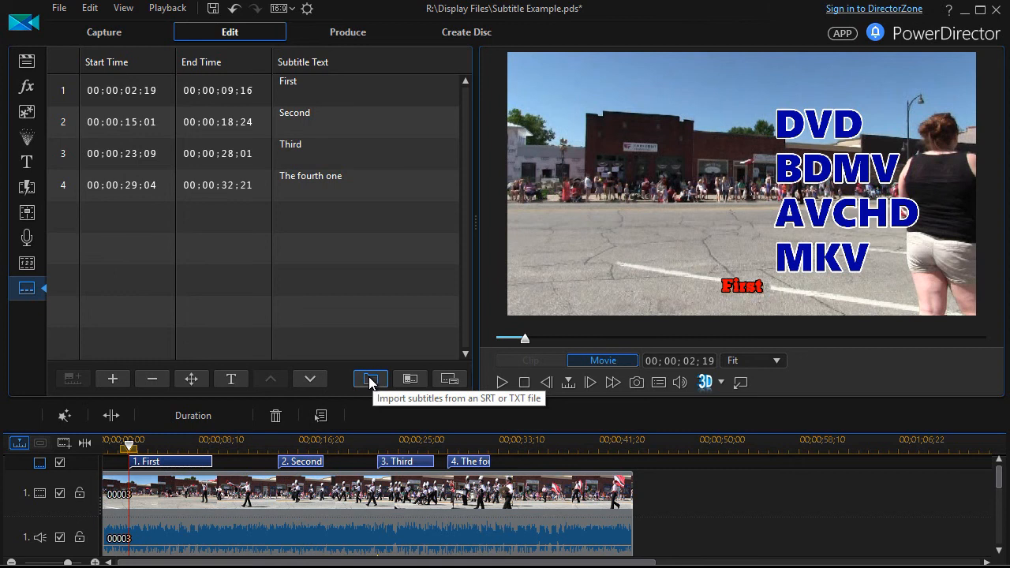
mouse_move(328, 265)
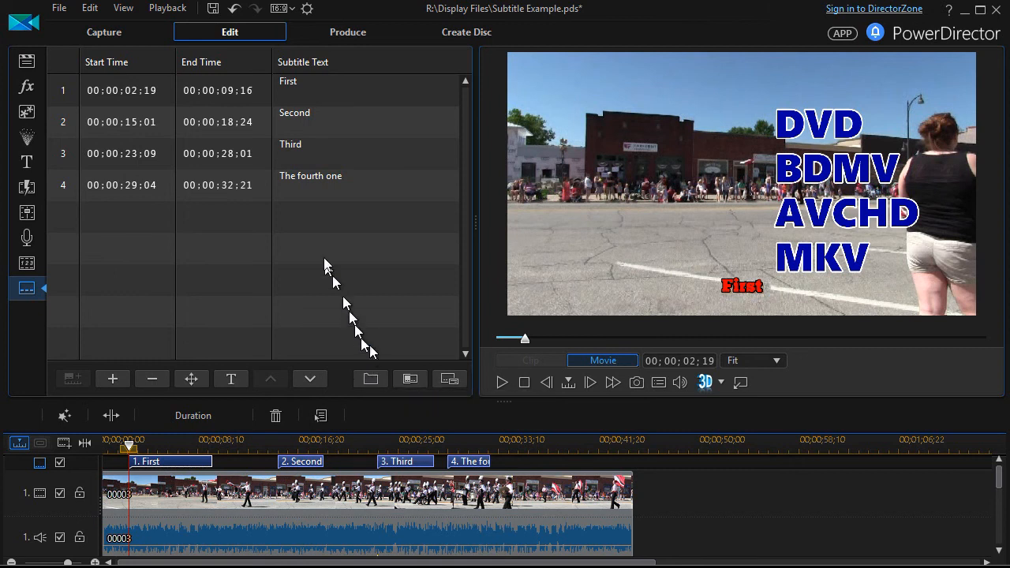